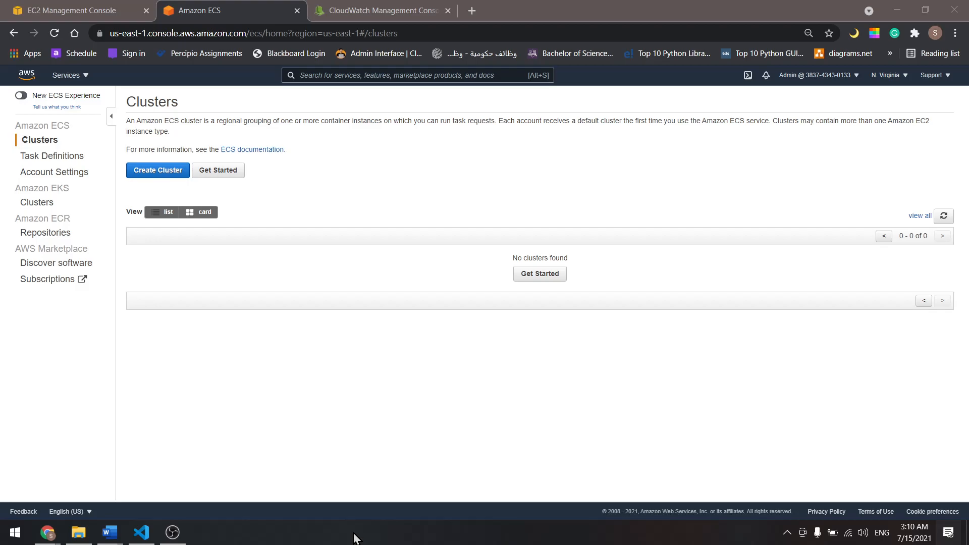
{"action": "mouse_move", "coordinate": [155, 165]}
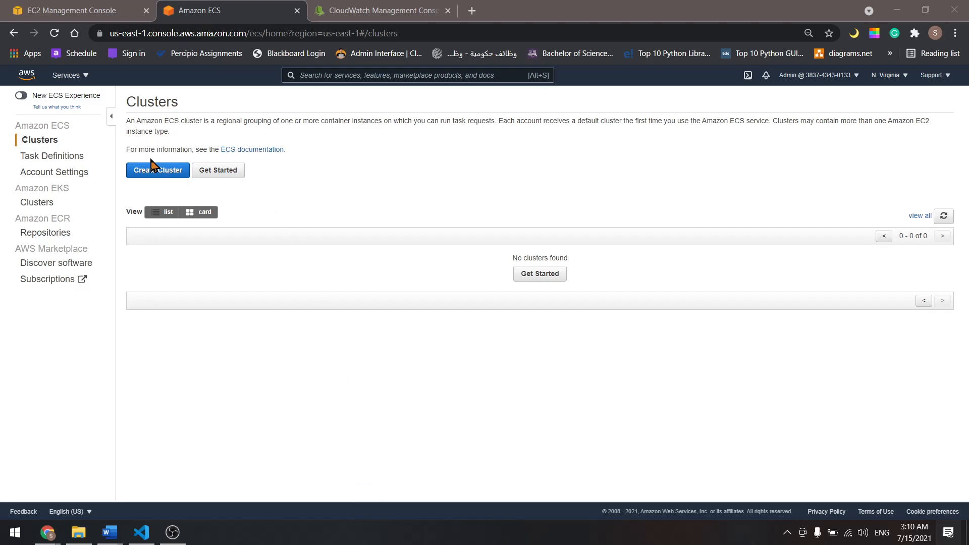
Step: Create the 'tomcat' cluster from the Networking only template
{"action": "left_click", "coordinate": [157, 170]}
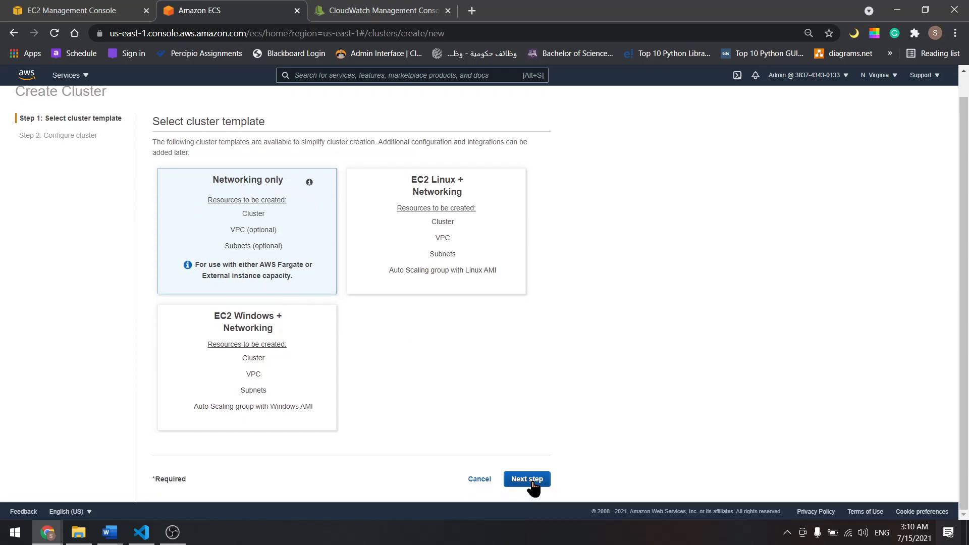
{"action": "left_click", "coordinate": [526, 479]}
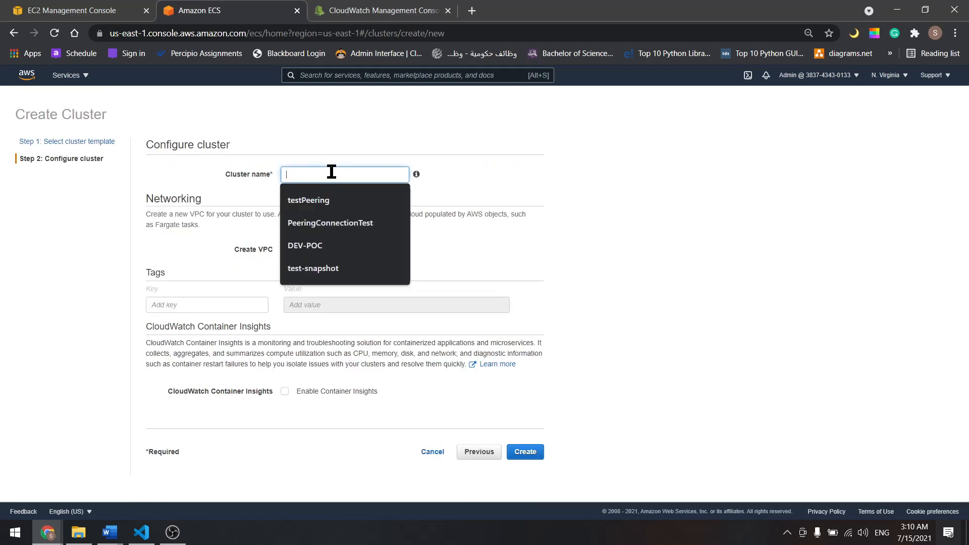
{"action": "type", "text": "tomcat"}
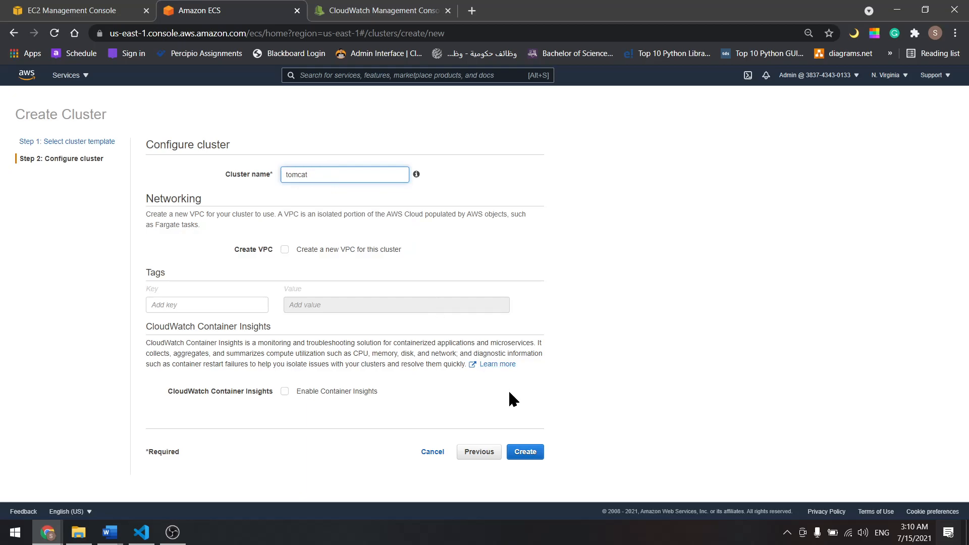
{"action": "left_click", "coordinate": [524, 452]}
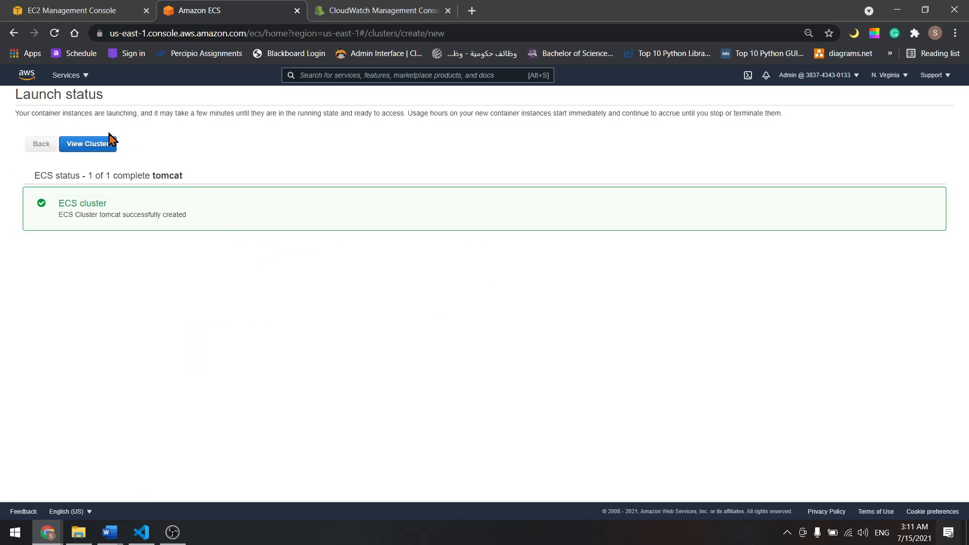
Step: Start a new Fargate task definition with 0.5 GB task memory and 0.25 vCPU
{"action": "left_click", "coordinate": [87, 143]}
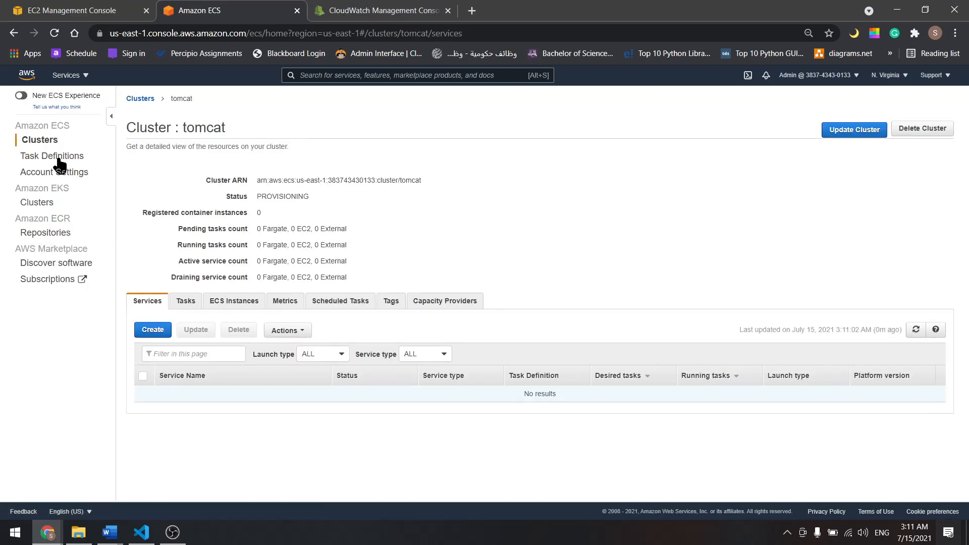
{"action": "left_click", "coordinate": [52, 156]}
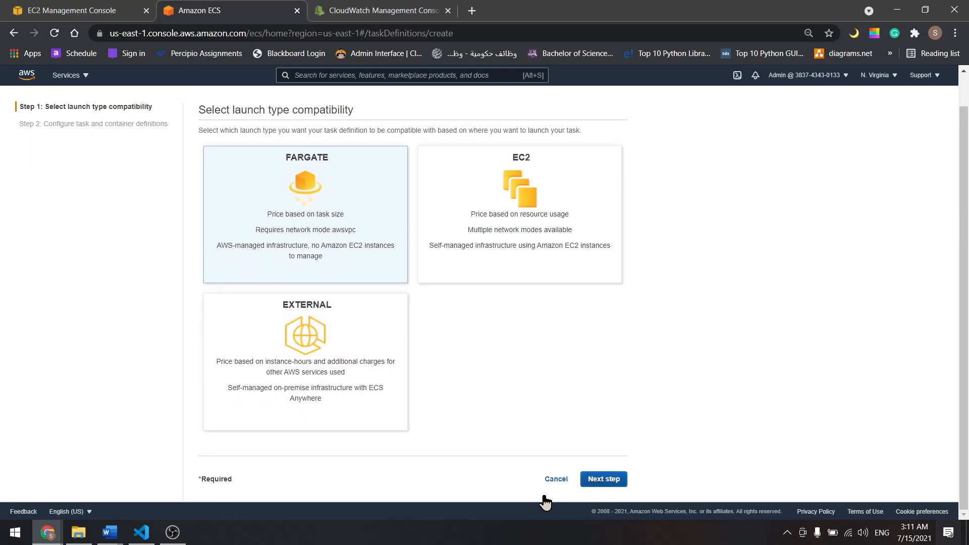
{"action": "left_click", "coordinate": [603, 482]}
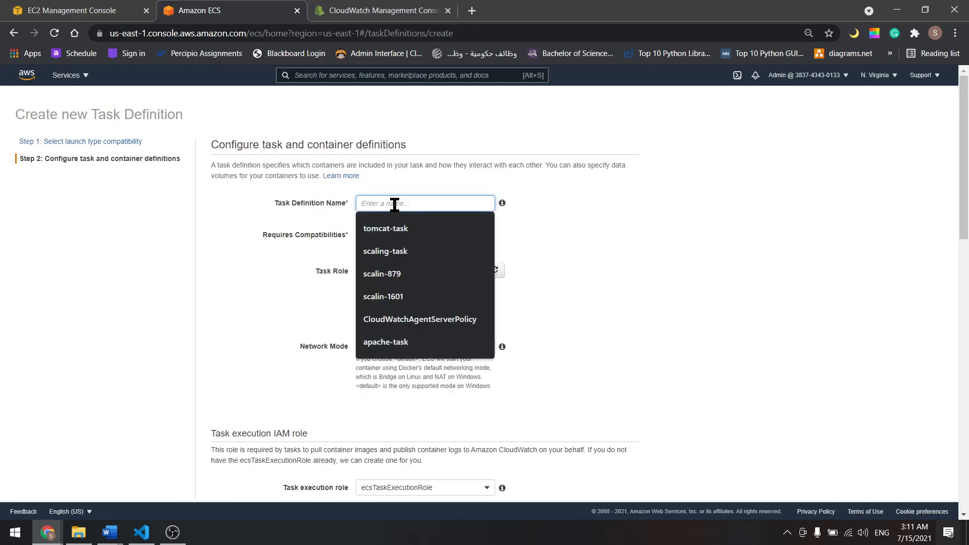
{"action": "scroll", "scroll_direction": "down", "scroll_amount": 3}
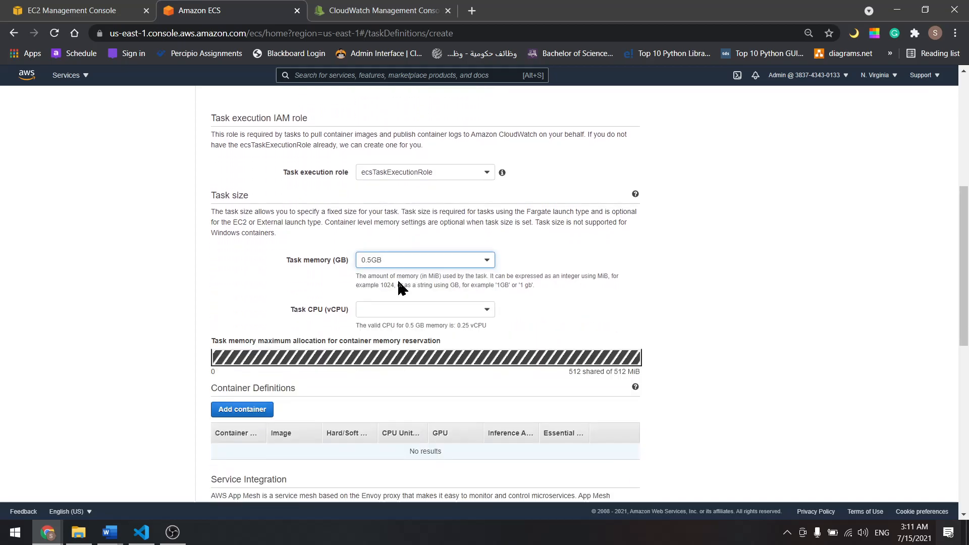
{"action": "left_click", "coordinate": [425, 309]}
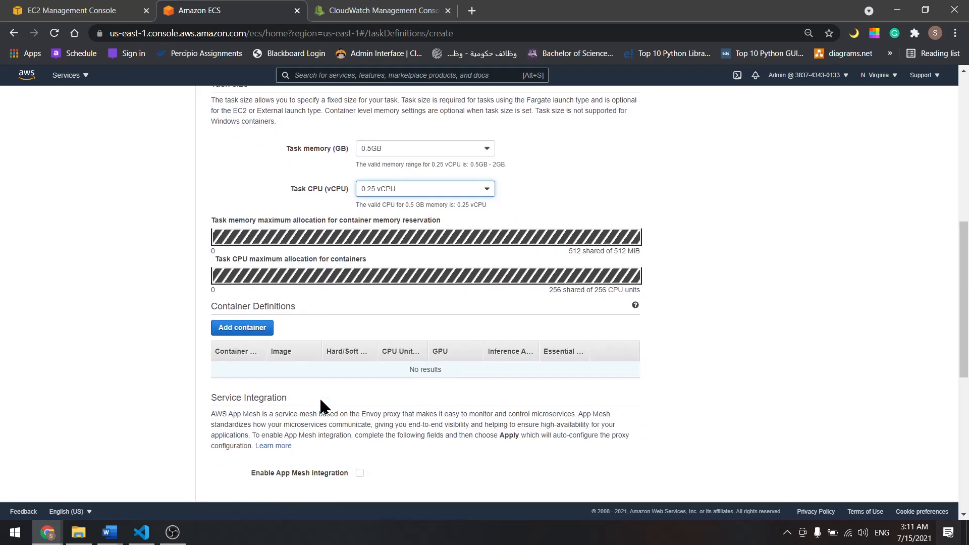
{"action": "left_click", "coordinate": [241, 328]}
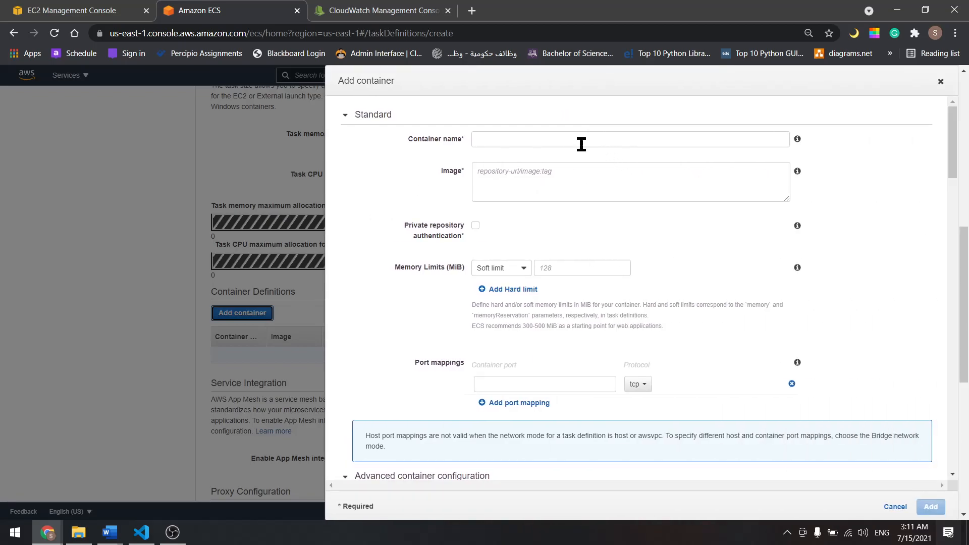
Step: Add container 'tomcat-img' using image tomcat:9.0 with port mapping 8080
{"action": "type", "text": "tomcat-img"}
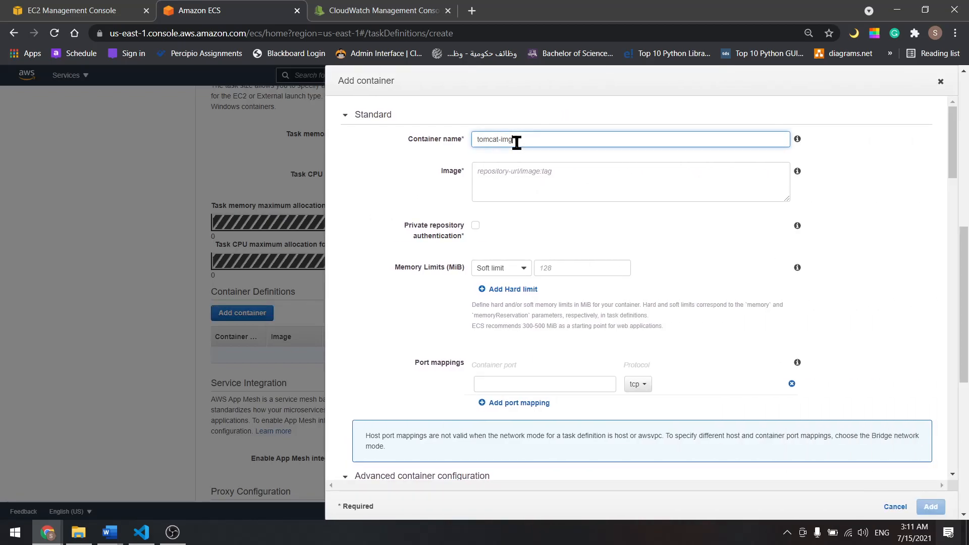
{"action": "type", "text": "tomcat:9.0"}
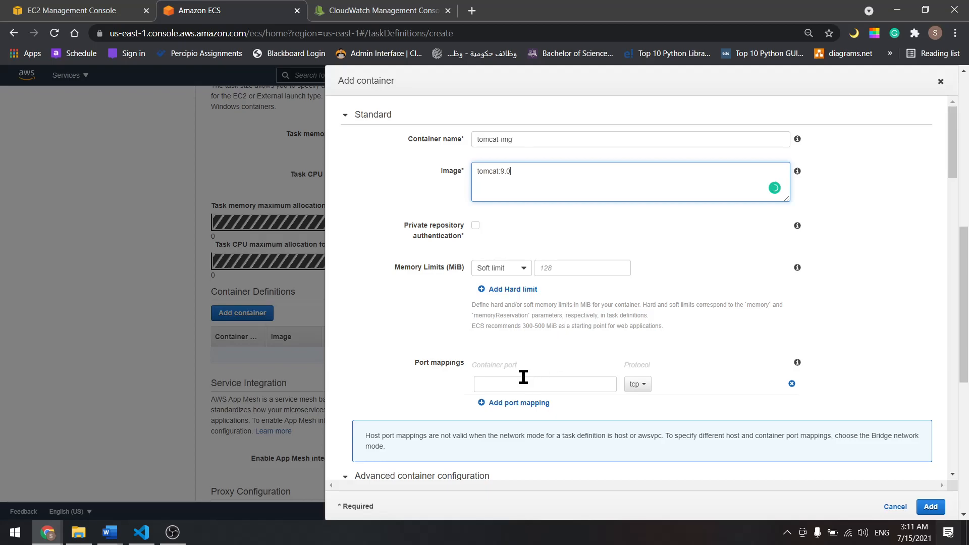
{"action": "left_click", "coordinate": [544, 384]}
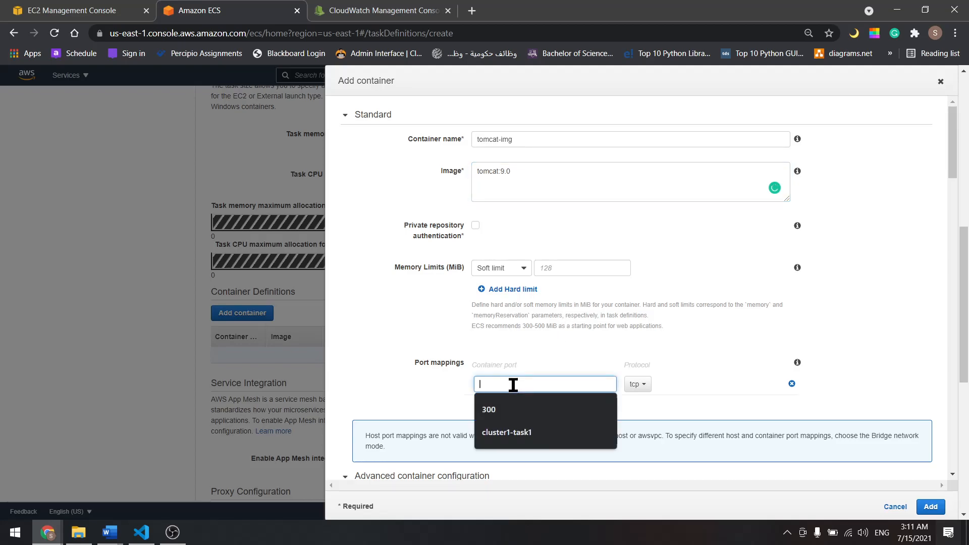
{"action": "type", "text": "8080"}
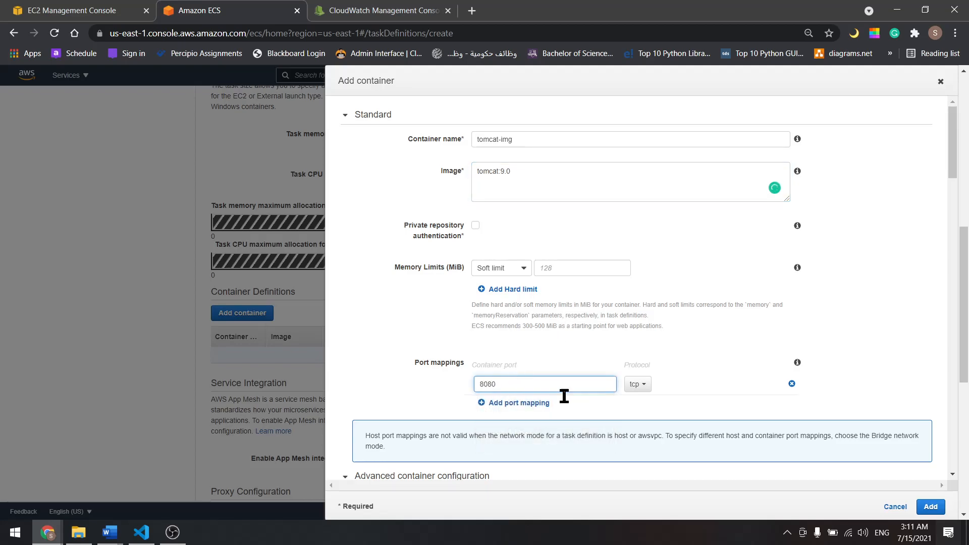
{"action": "left_click", "coordinate": [930, 507]}
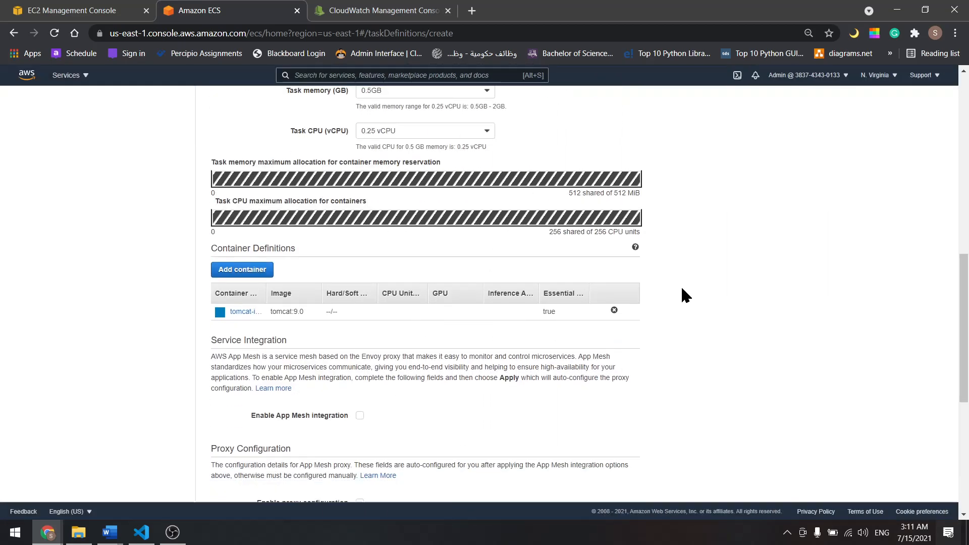
Step: Create the tomcat-task definition (revision 17) and return to the tomcat cluster
{"action": "scroll", "scroll_direction": "down", "scroll_amount": 3}
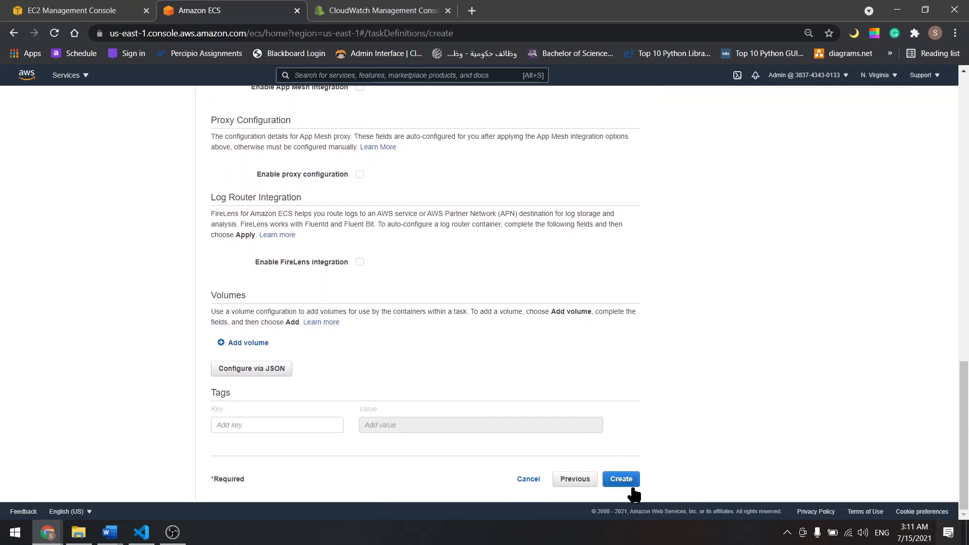
{"action": "left_click", "coordinate": [620, 478]}
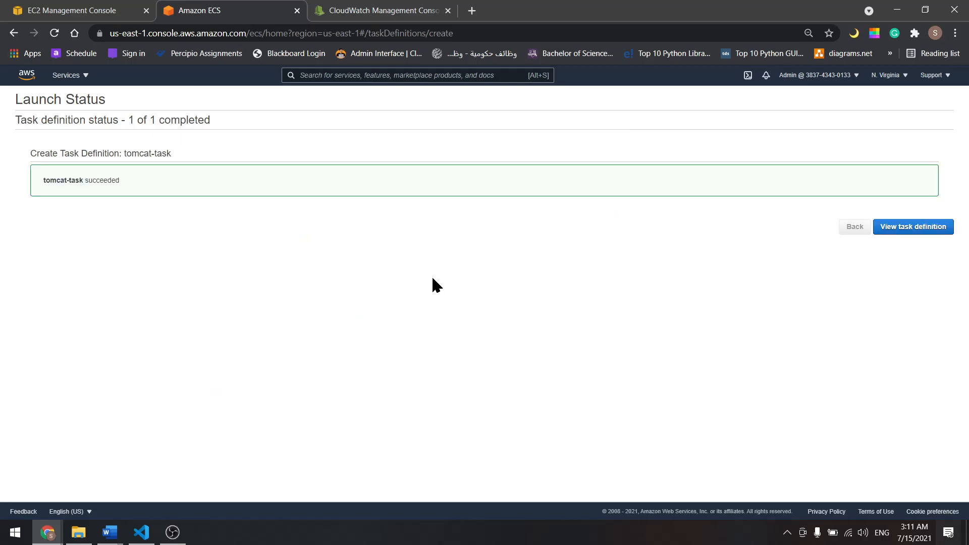
{"action": "left_click", "coordinate": [913, 226]}
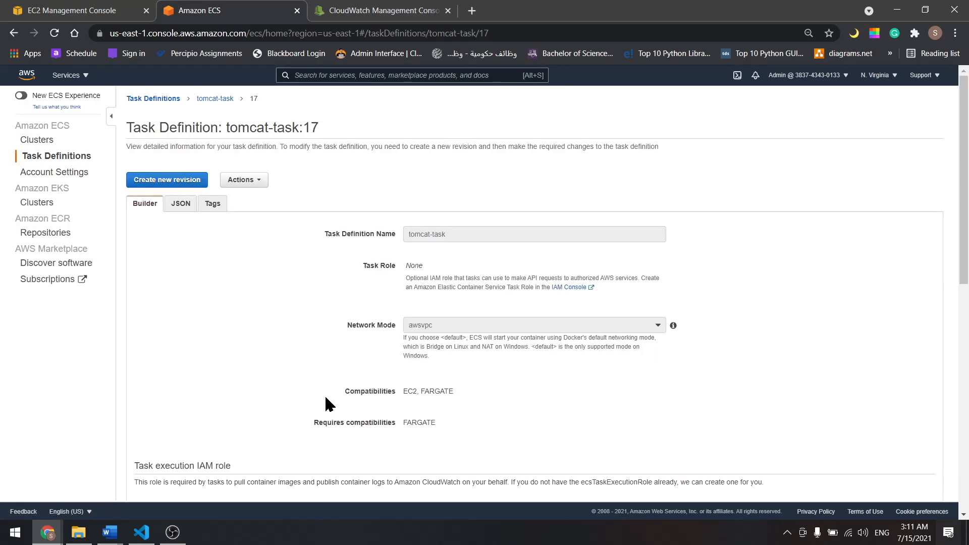
{"action": "left_click", "coordinate": [39, 140]}
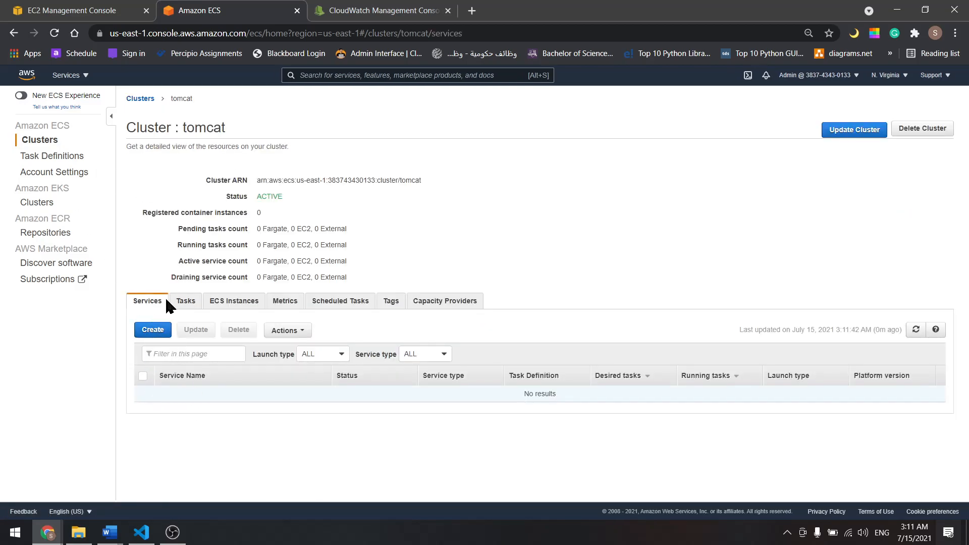
Step: Start an internet-facing Application Load Balancer named My-LB in EC2
{"action": "left_click", "coordinate": [71, 11]}
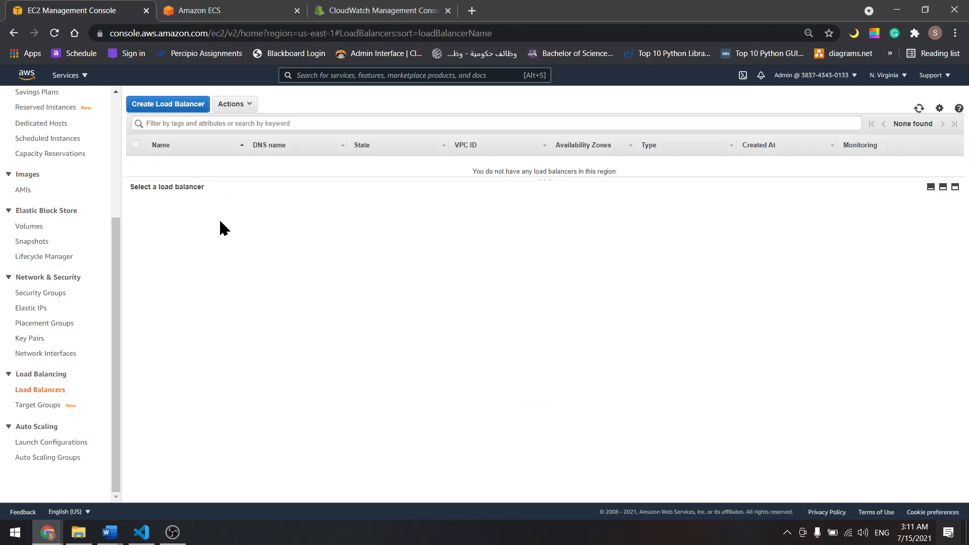
{"action": "left_click", "coordinate": [167, 103]}
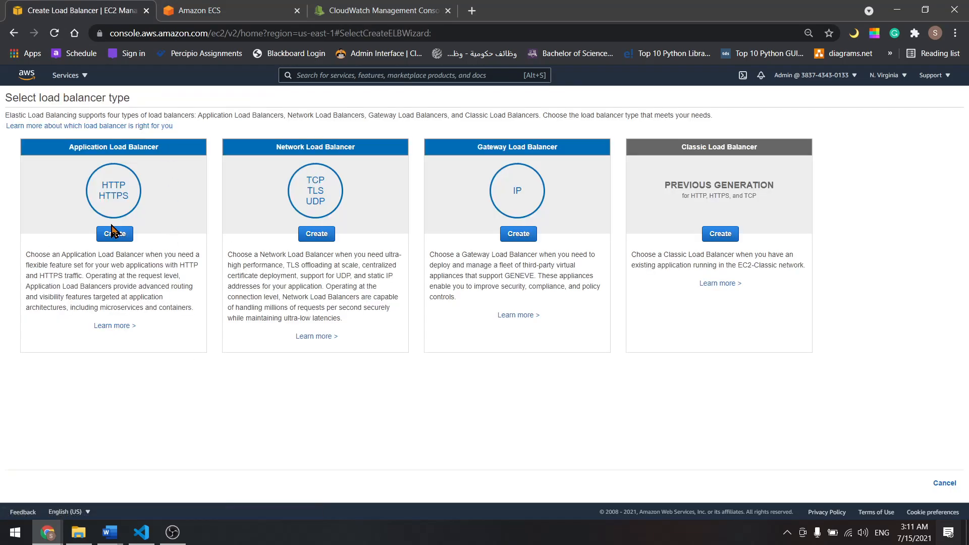
{"action": "left_click", "coordinate": [115, 233]}
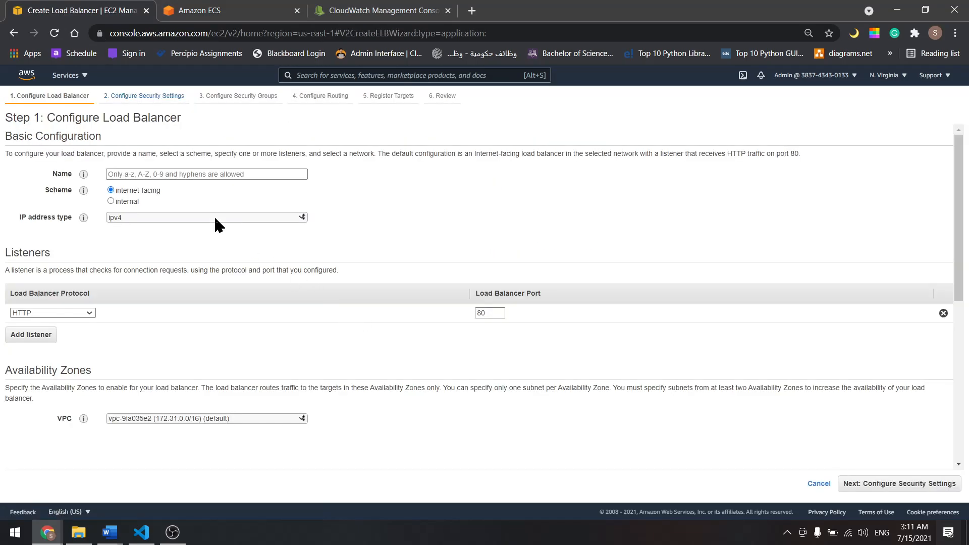
{"action": "type", "text": "My-LB"}
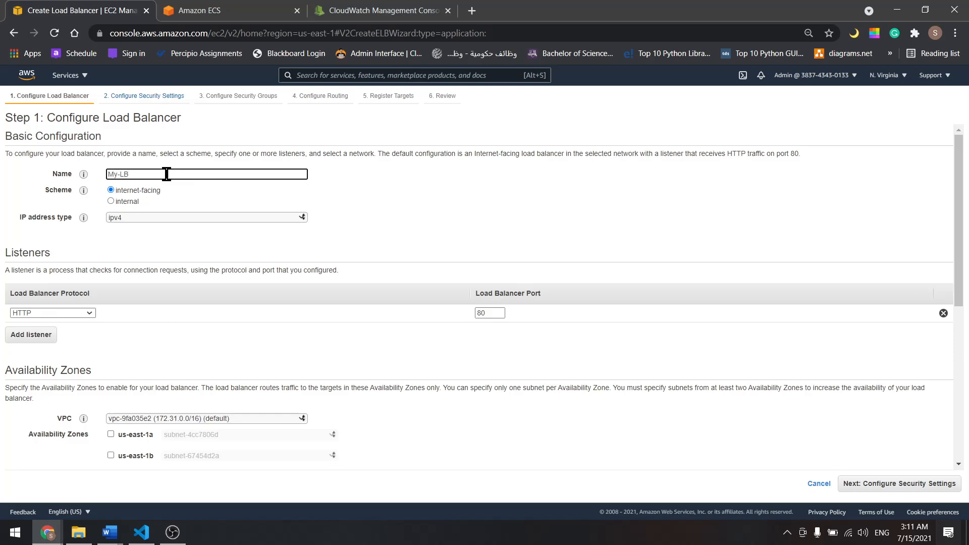
{"action": "scroll", "scroll_direction": "down", "scroll_amount": 3}
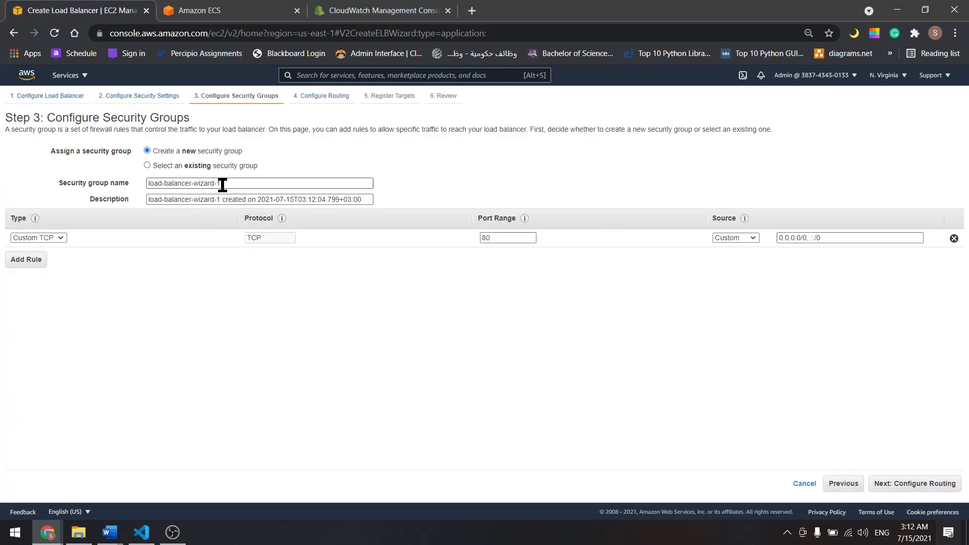
Step: Create security group My-LB-SG with a Custom TCP port 80 rule from 0.0.0.0/0
{"action": "type", "text": "MY-"}
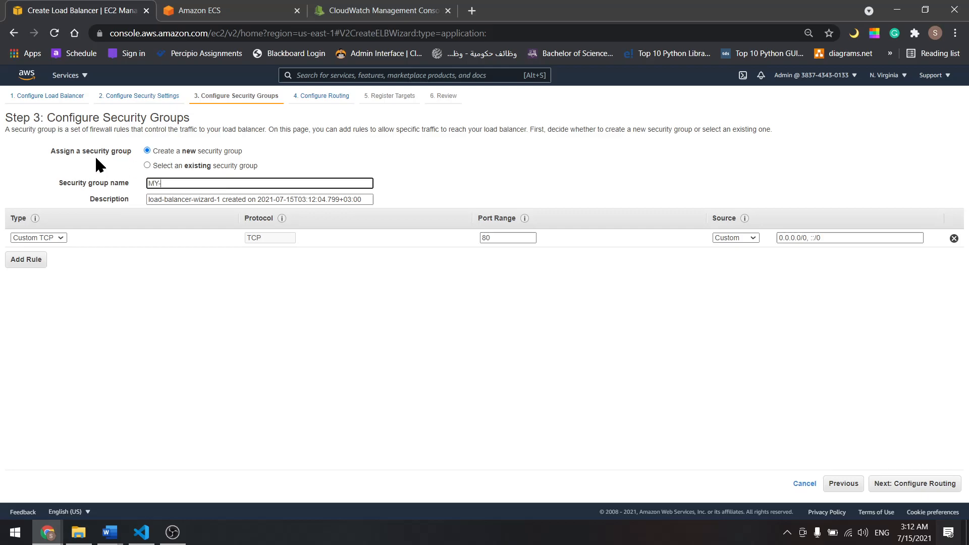
{"action": "type", "text": "My"}
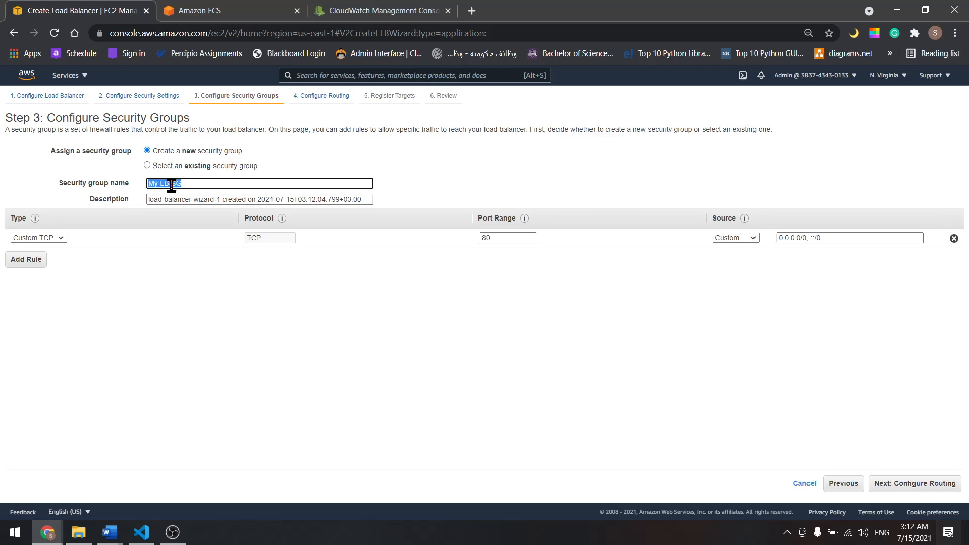
{"action": "left_click", "coordinate": [258, 199]}
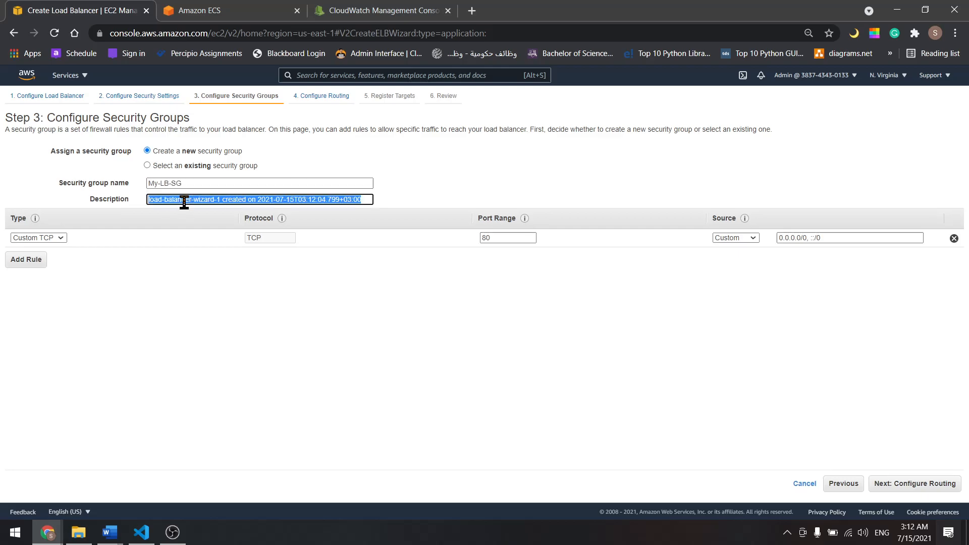
{"action": "left_click", "coordinate": [35, 237]}
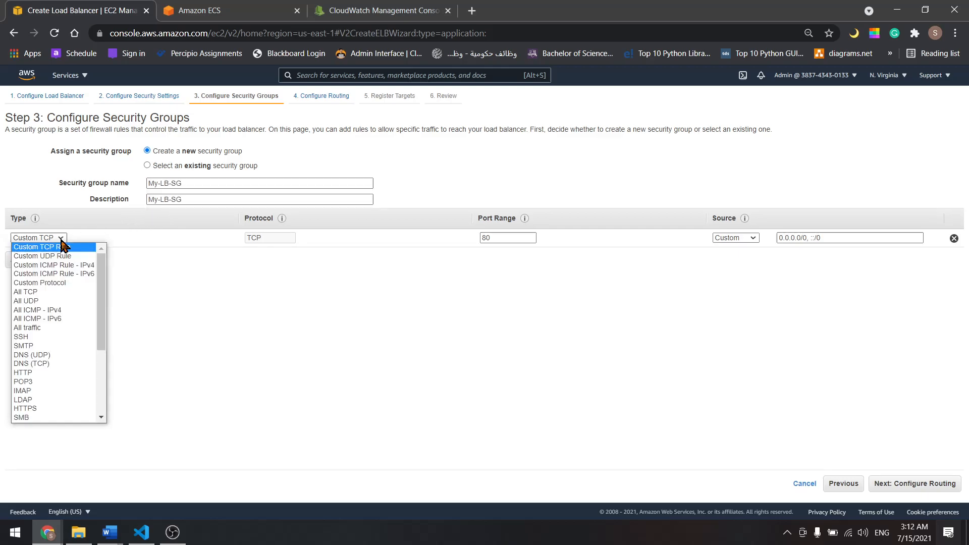
{"action": "left_click", "coordinate": [34, 237]}
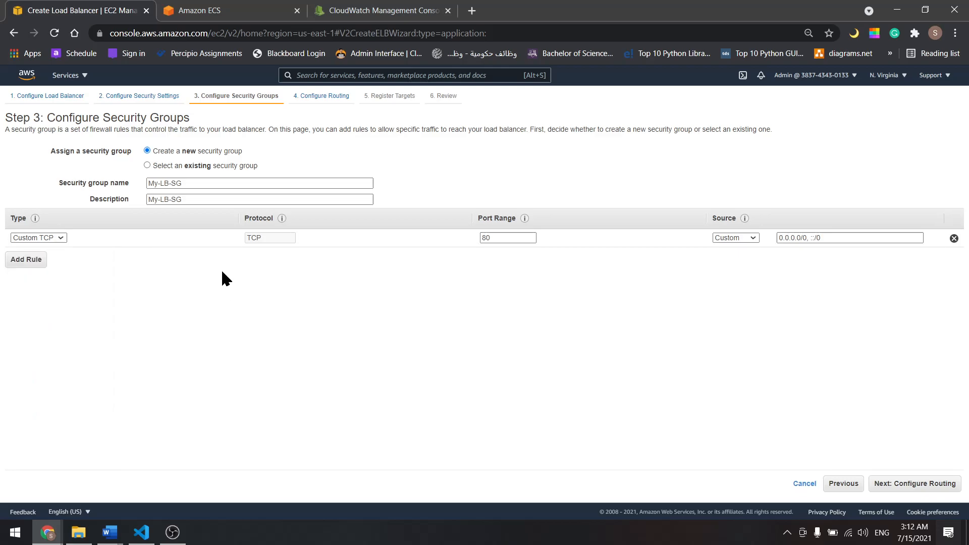
{"action": "mouse_move", "coordinate": [101, 249]}
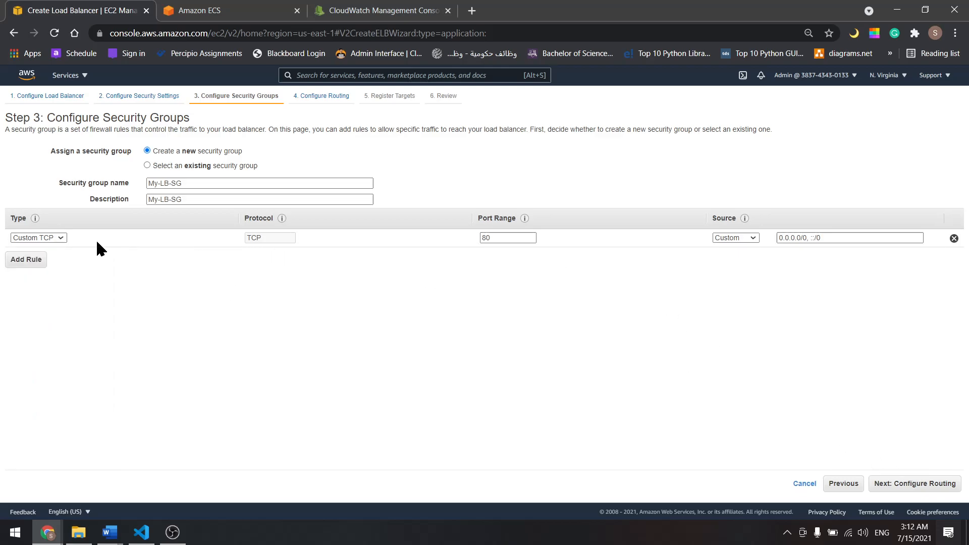
{"action": "left_click", "coordinate": [38, 237]}
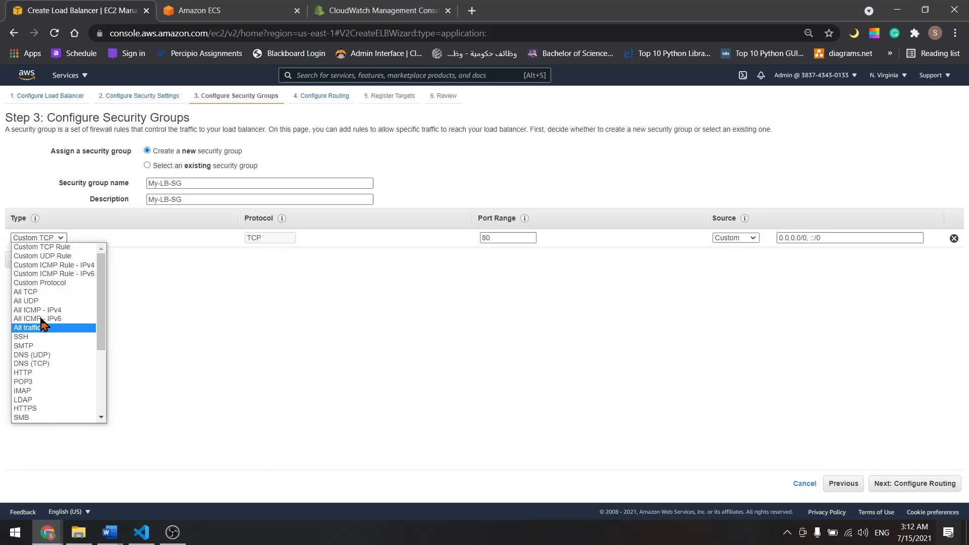
{"action": "left_click", "coordinate": [27, 327]}
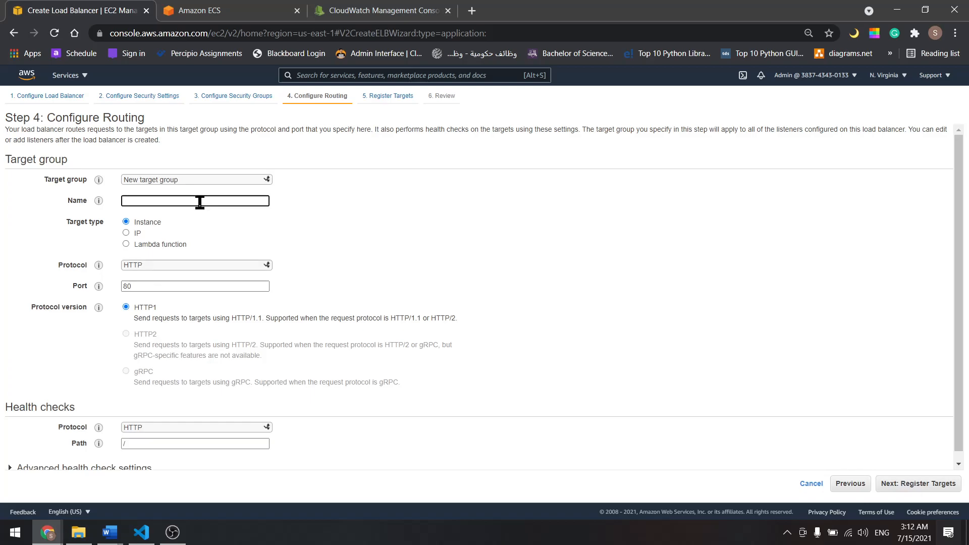
Step: Name the target group My-TG and finish creating the My-LB load balancer
{"action": "type", "text": "My-TG"}
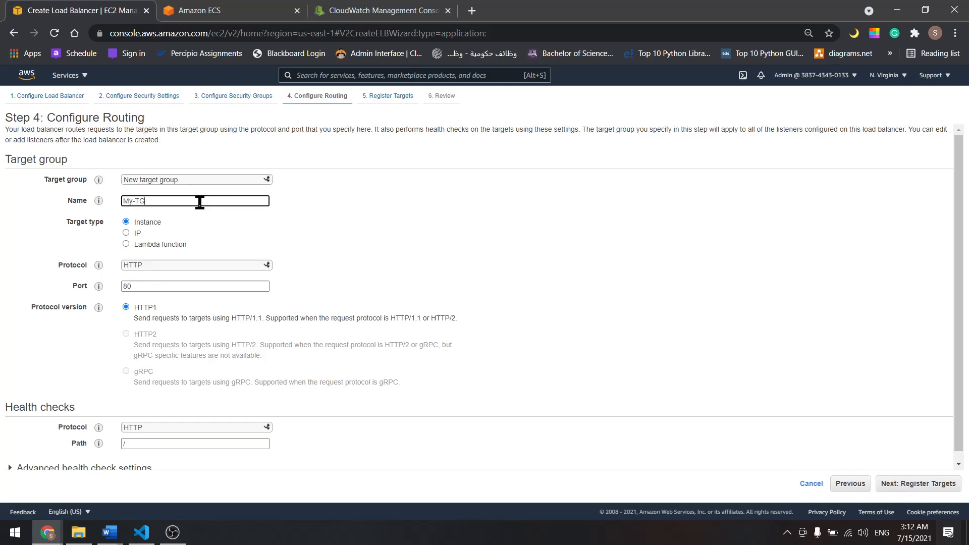
{"action": "left_click", "coordinate": [918, 483]}
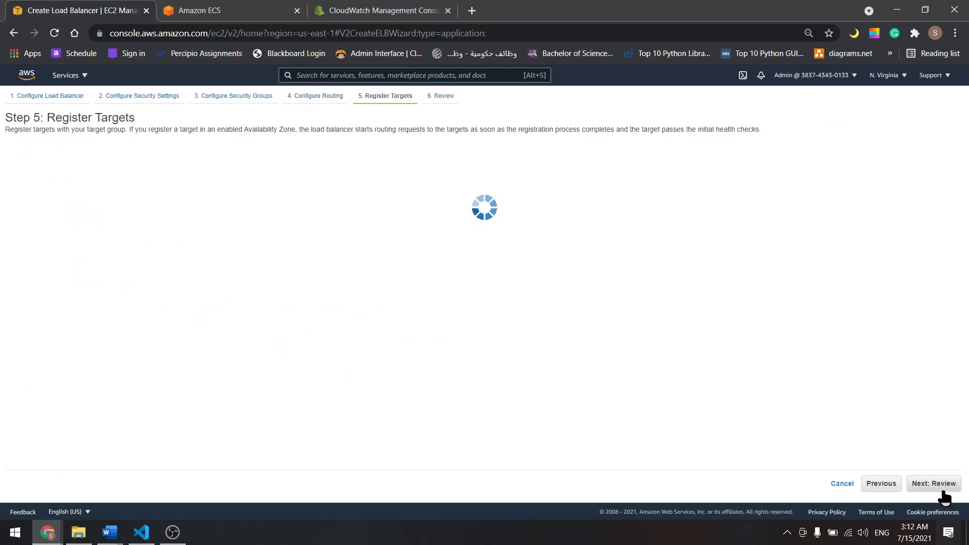
{"action": "left_click", "coordinate": [933, 484]}
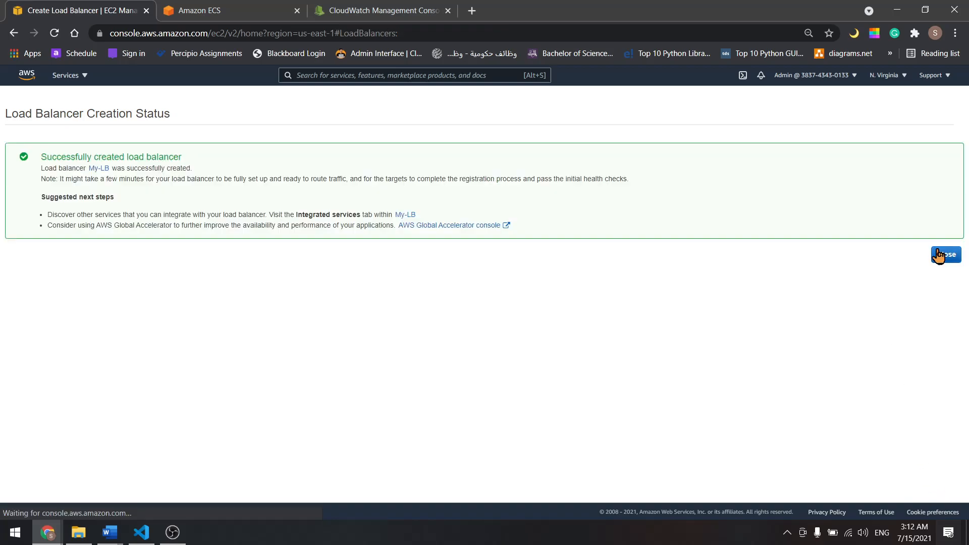
{"action": "left_click", "coordinate": [946, 253]}
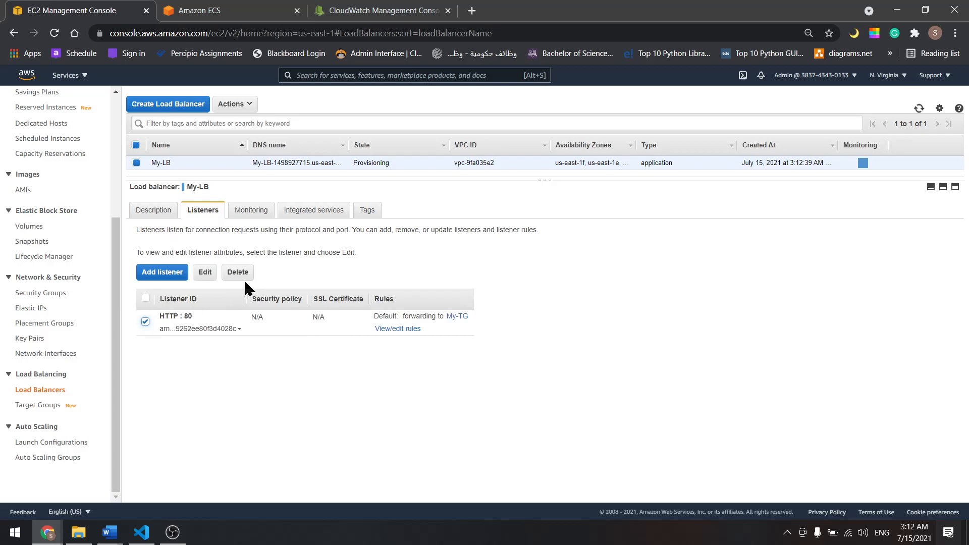
Step: Delete My-LB's HTTP:80 listener and the My-TG target group, then return to ECS
{"action": "left_click", "coordinate": [237, 272]}
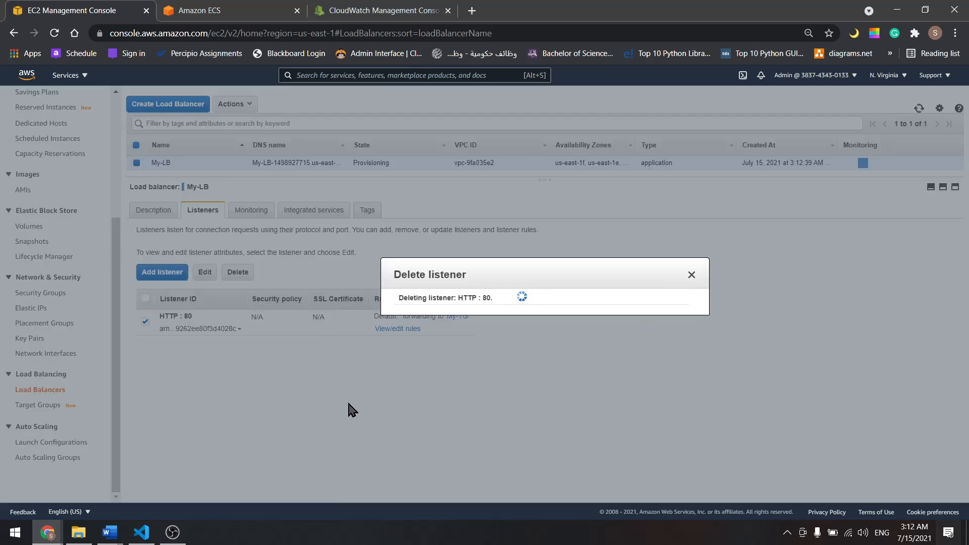
{"action": "left_click", "coordinate": [38, 405]}
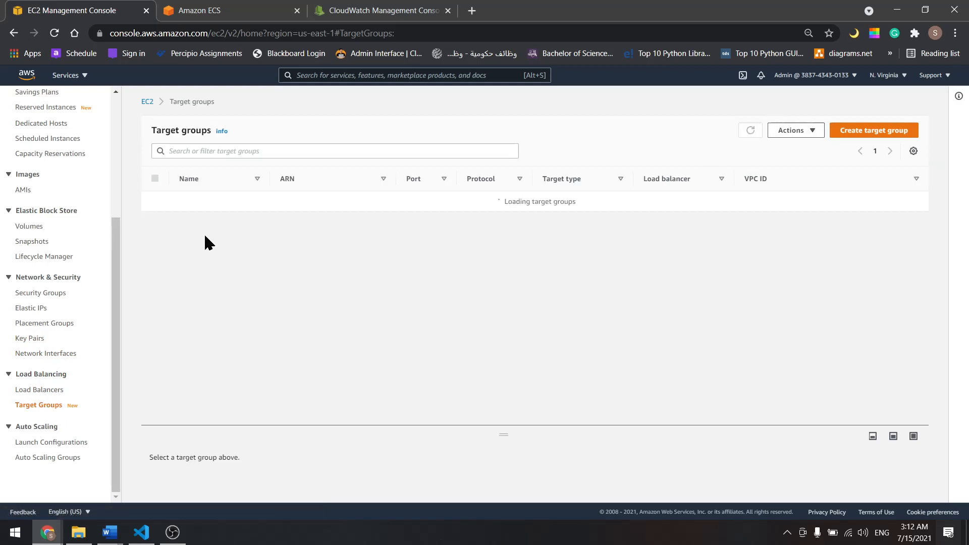
{"action": "left_click", "coordinate": [795, 130]}
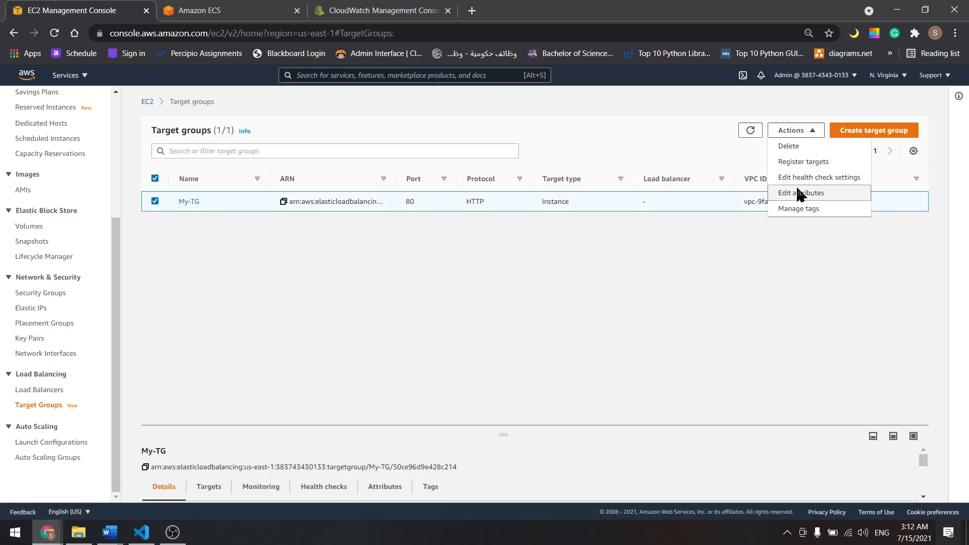
{"action": "left_click", "coordinate": [788, 146]}
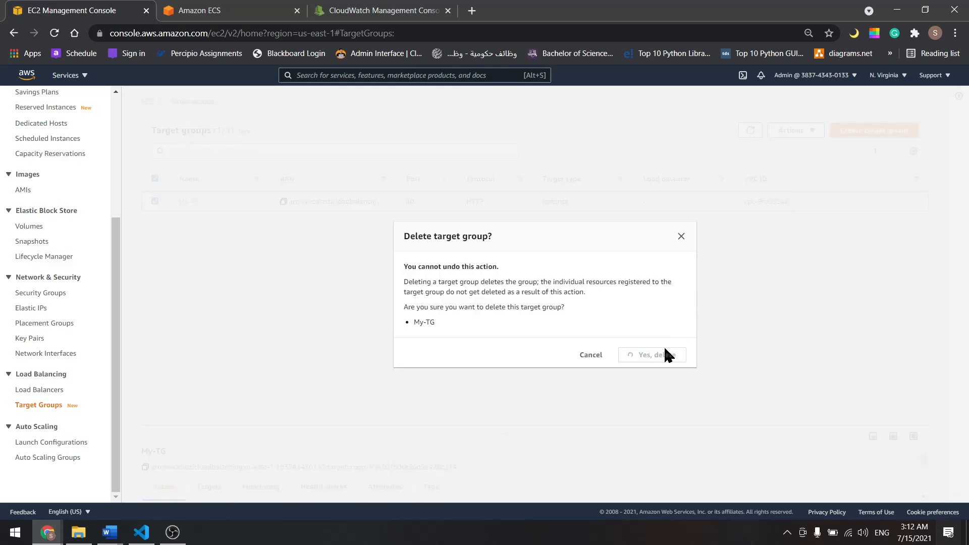
{"action": "left_click", "coordinate": [648, 355]}
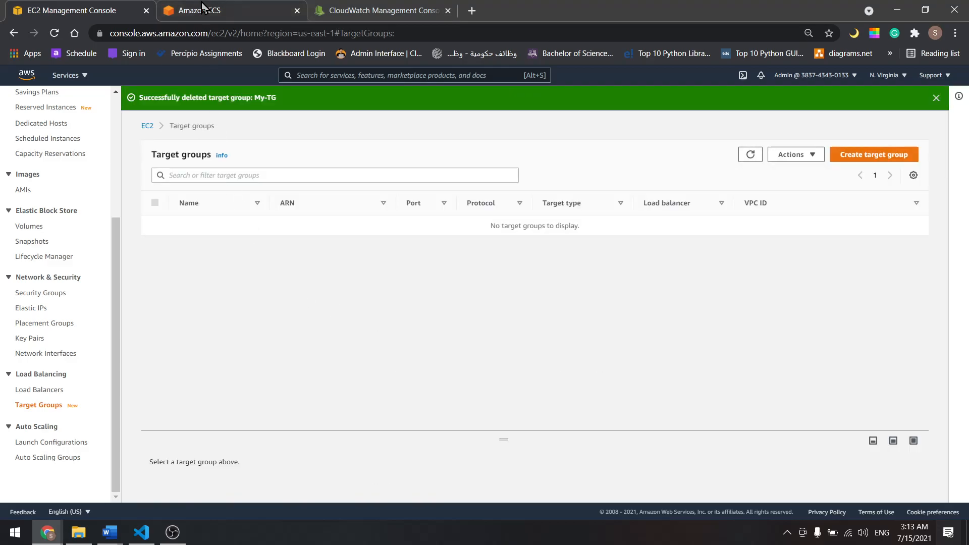
{"action": "left_click", "coordinate": [229, 11]}
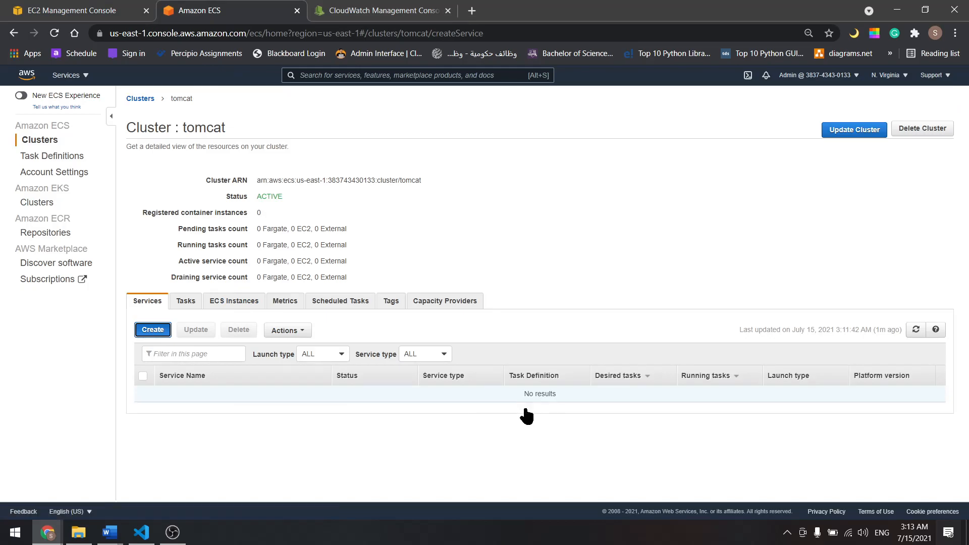
Step: Create a Fargate service from tomcat-task revision 17 running 2 tasks
{"action": "left_click", "coordinate": [152, 328]}
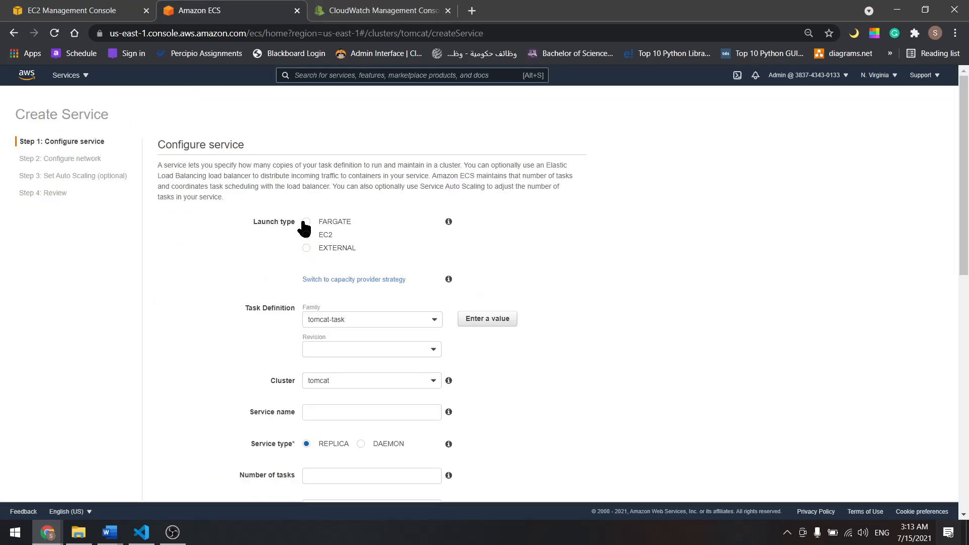
{"action": "scroll", "scroll_direction": "down", "scroll_amount": 3}
{"action": "type", "text": "tomcat-serv"}
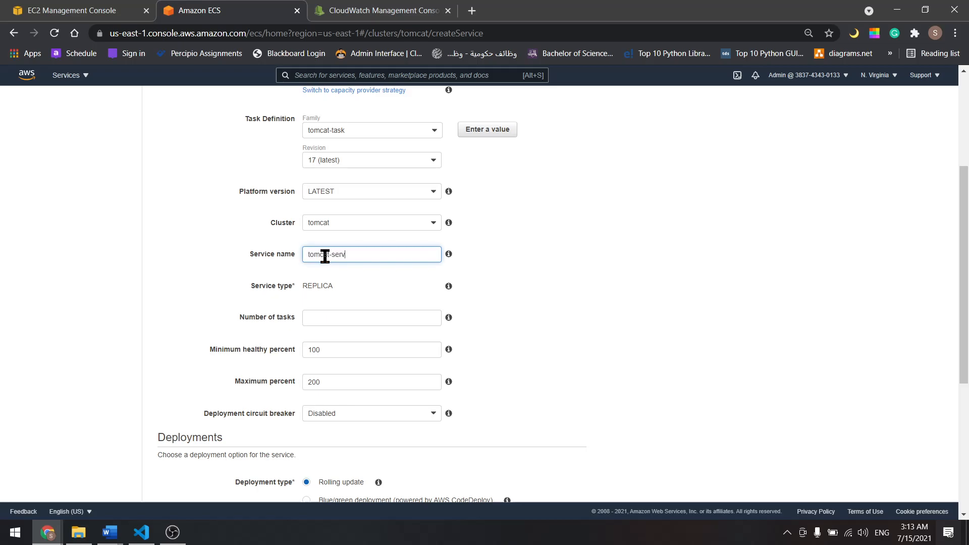
{"action": "scroll", "scroll_direction": "down", "scroll_amount": 3}
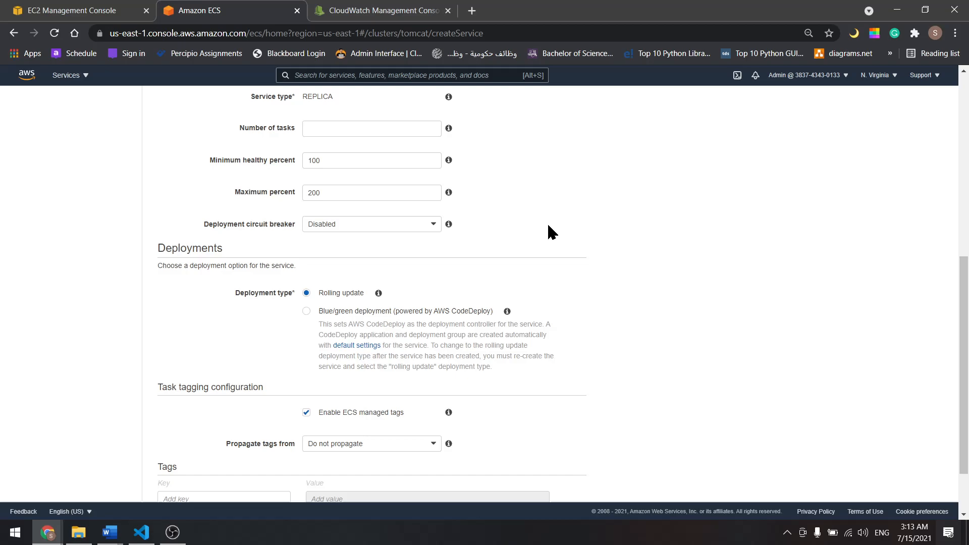
{"action": "left_click", "coordinate": [371, 127]}
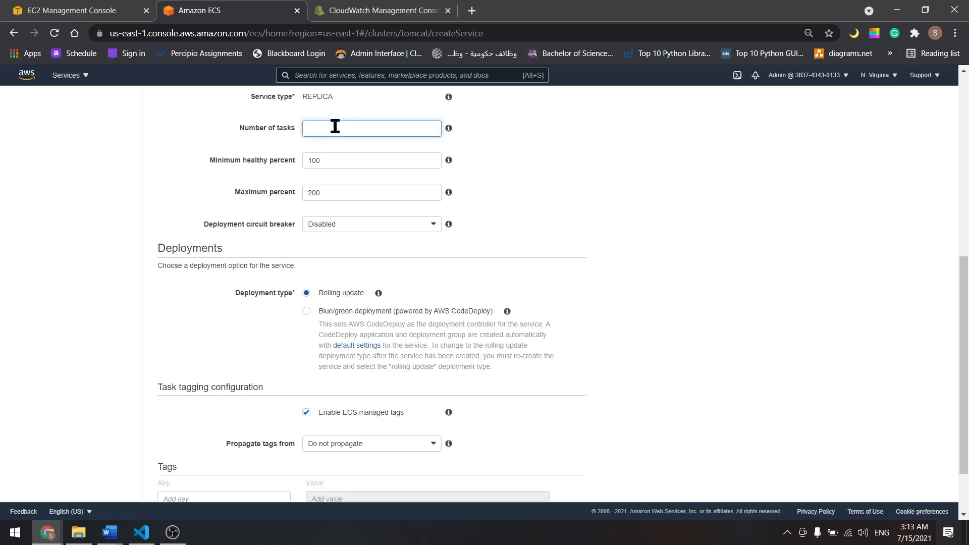
{"action": "type", "text": "2"}
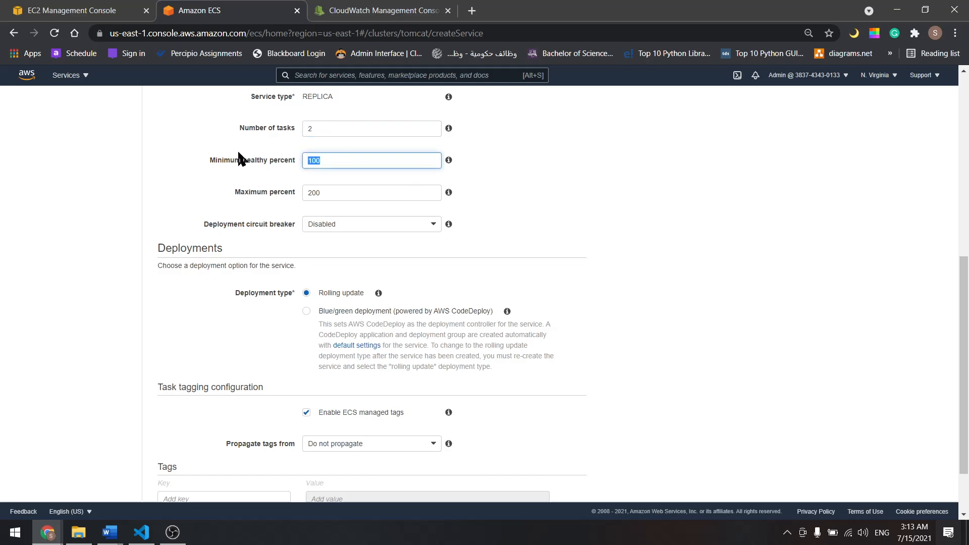
{"action": "type", "text": "2"}
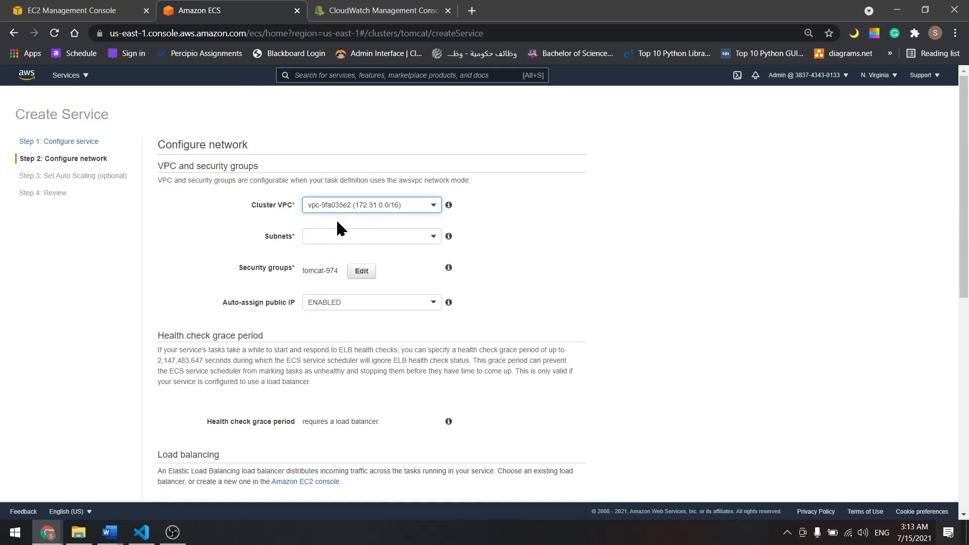
Step: Select four subnets for the tomcat service and open its security group settings
{"action": "left_click", "coordinate": [371, 236]}
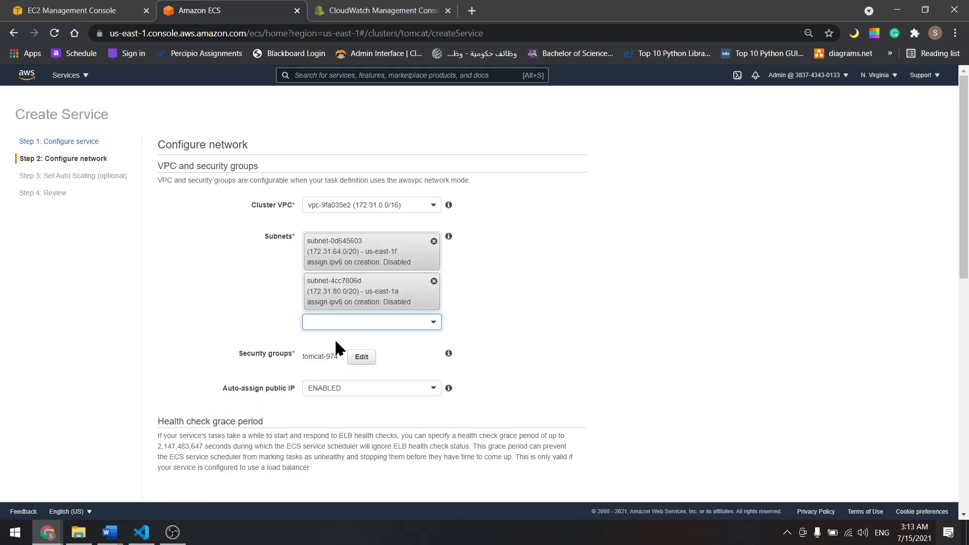
{"action": "left_click", "coordinate": [371, 321]}
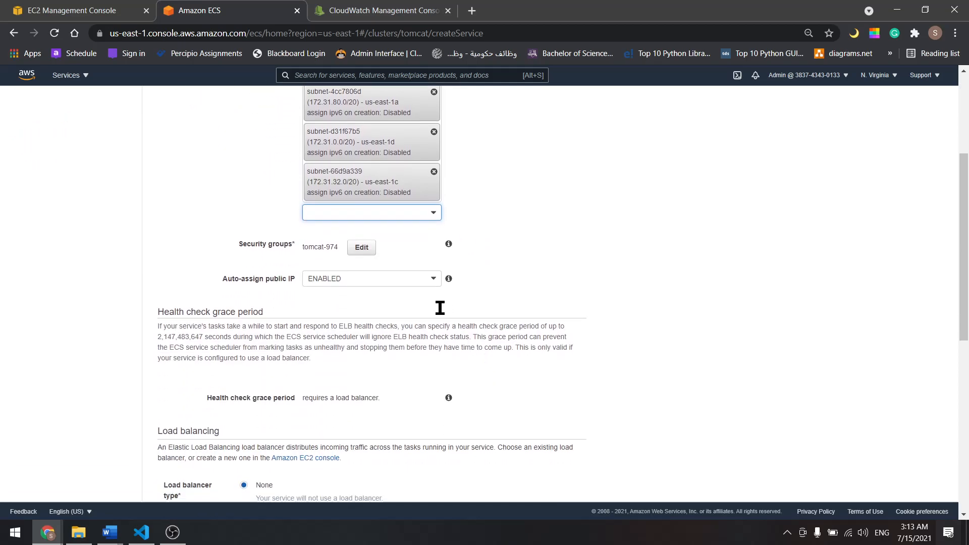
{"action": "left_click", "coordinate": [361, 247]}
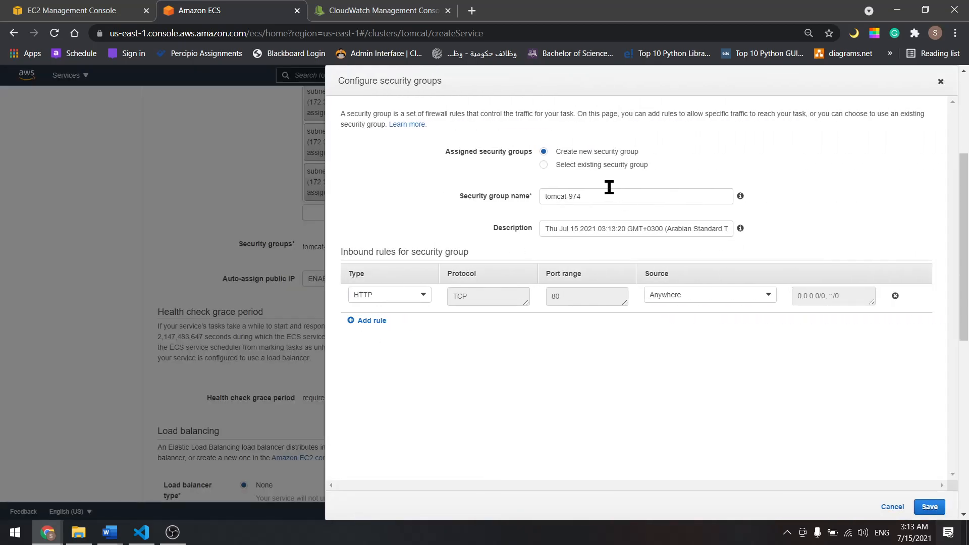
Step: Add a second Custom TCP inbound rule for port 8080 beside the HTTP rule
{"action": "left_click", "coordinate": [389, 294]}
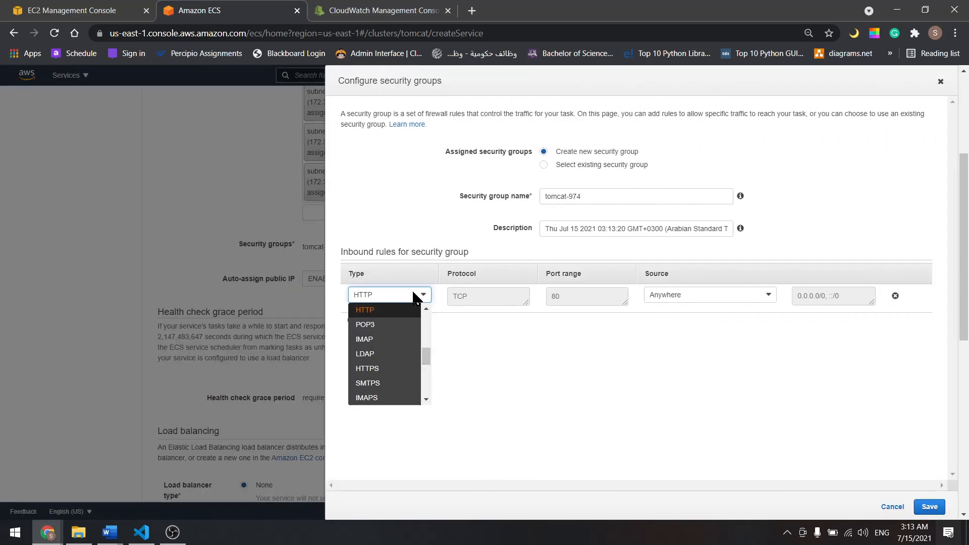
{"action": "mouse_move", "coordinate": [402, 312]}
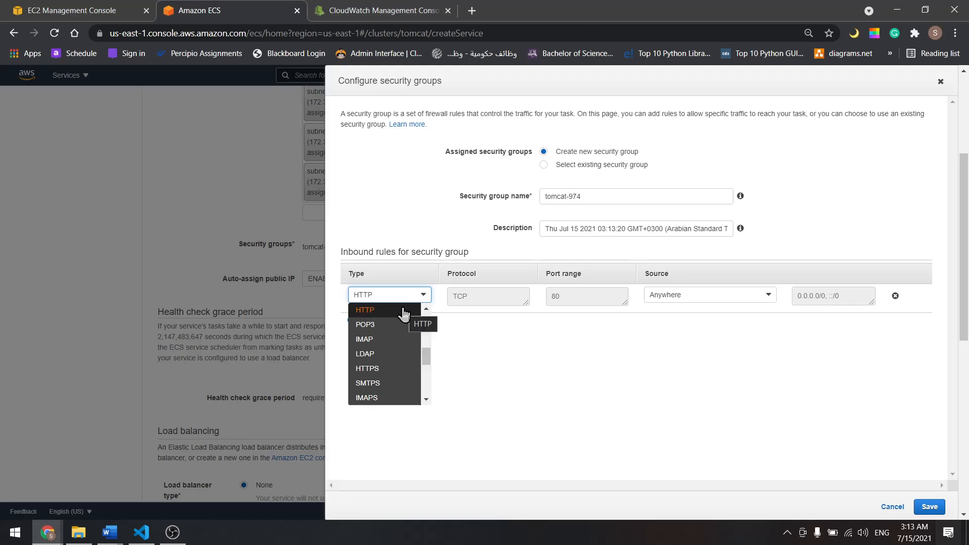
{"action": "left_click", "coordinate": [364, 310]}
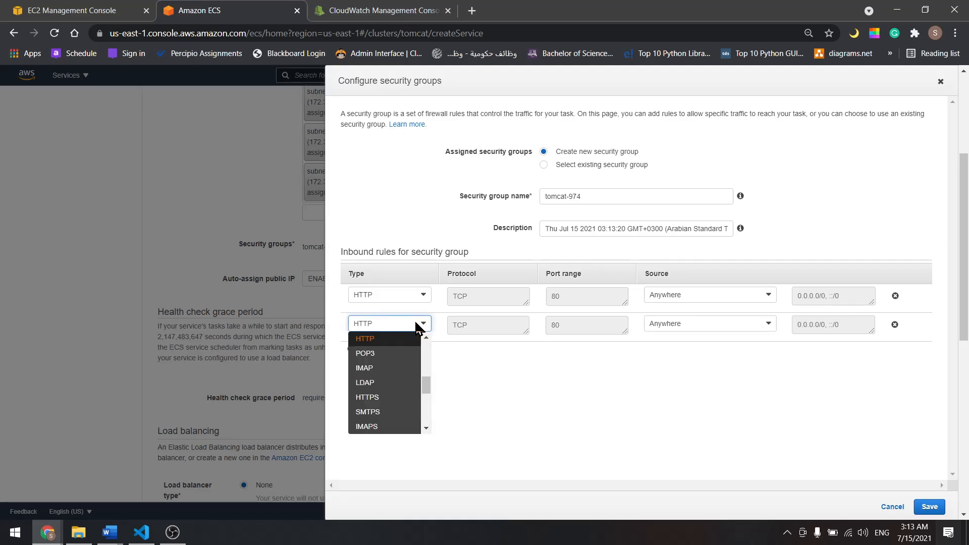
{"action": "scroll", "scroll_direction": "down", "scroll_amount": 3}
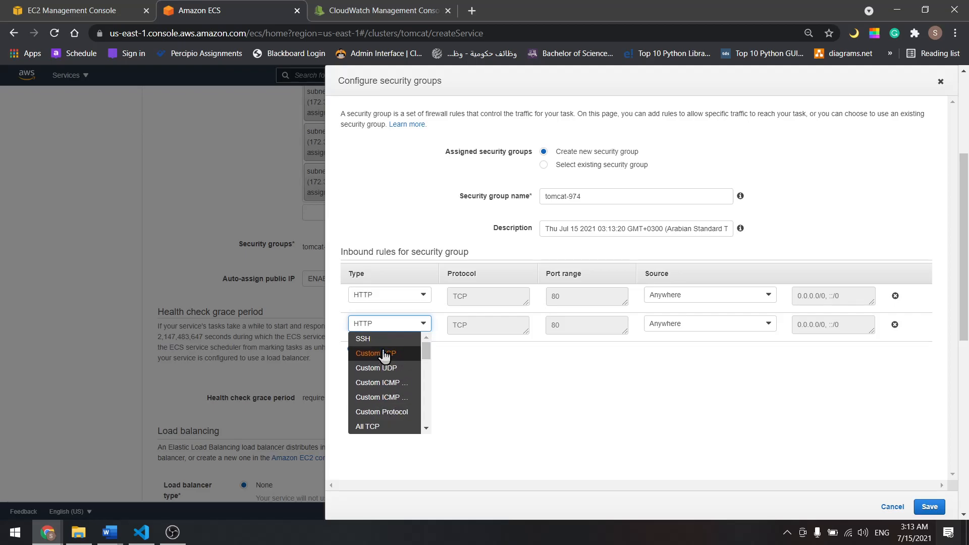
{"action": "left_click", "coordinate": [378, 353]}
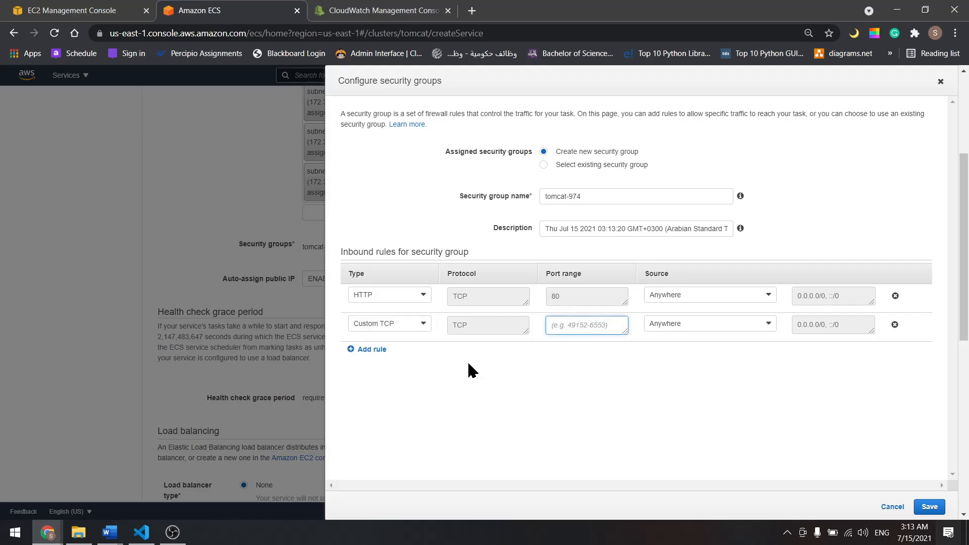
Step: Restrict the 8080 rule's source to the My-LB-SG security group and save
{"action": "left_click", "coordinate": [708, 323]}
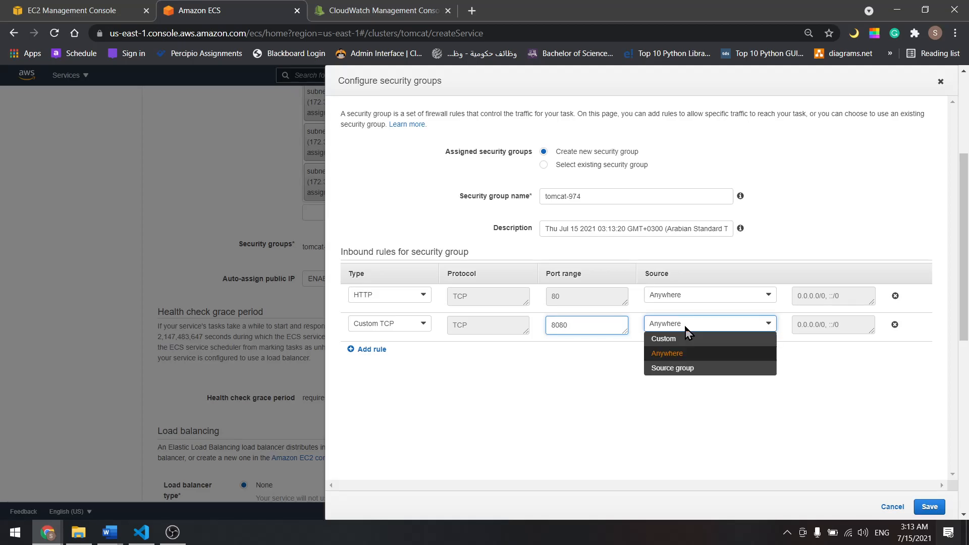
{"action": "left_click", "coordinate": [673, 368]}
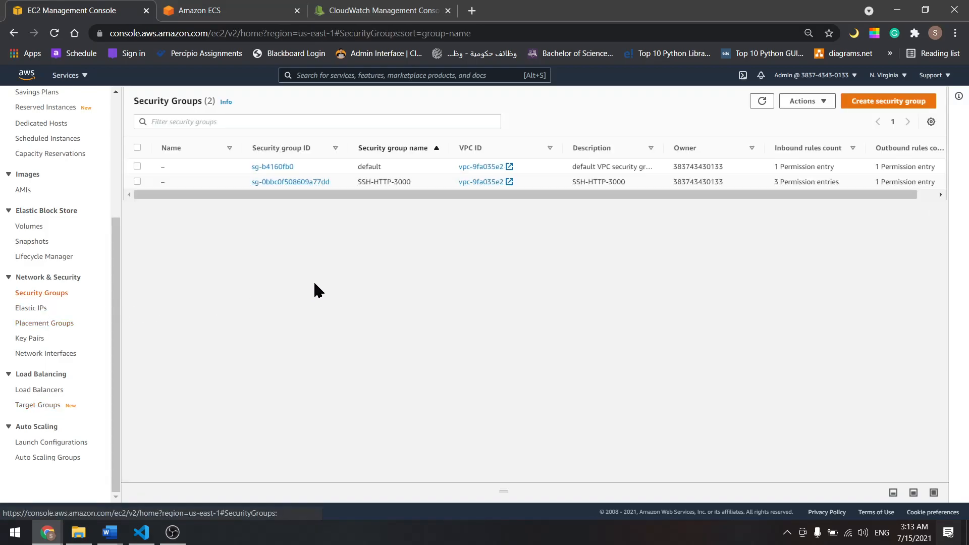
{"action": "left_click", "coordinate": [763, 101]}
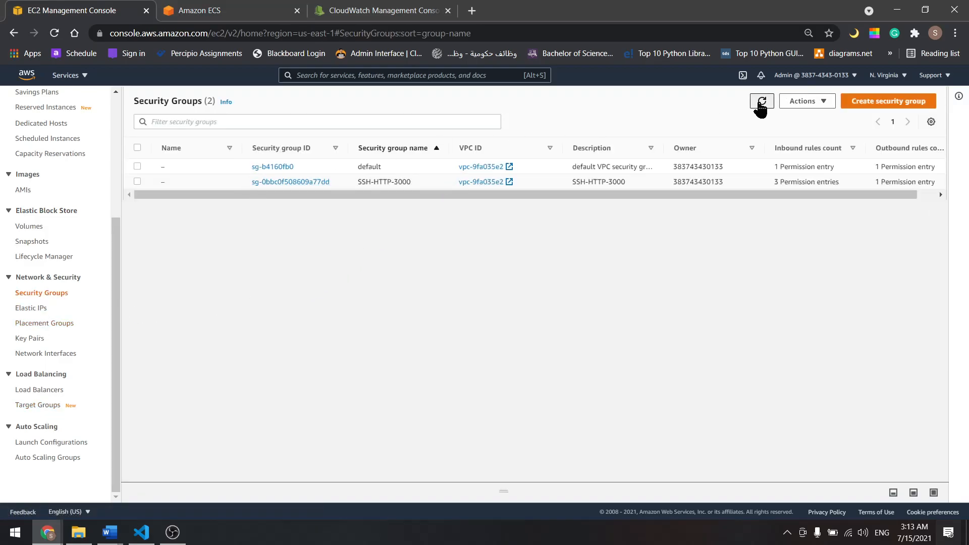
{"action": "left_click", "coordinate": [761, 101]}
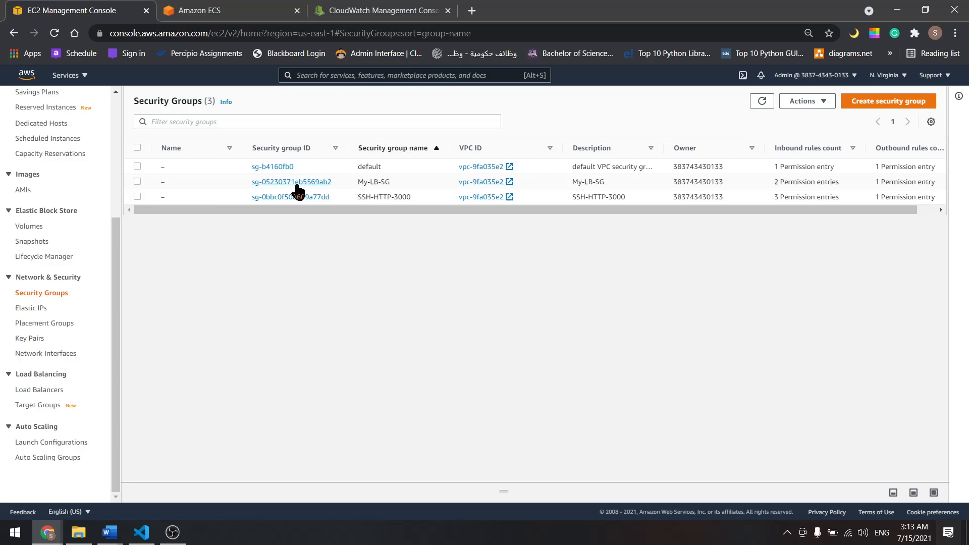
{"action": "left_click", "coordinate": [831, 323]}
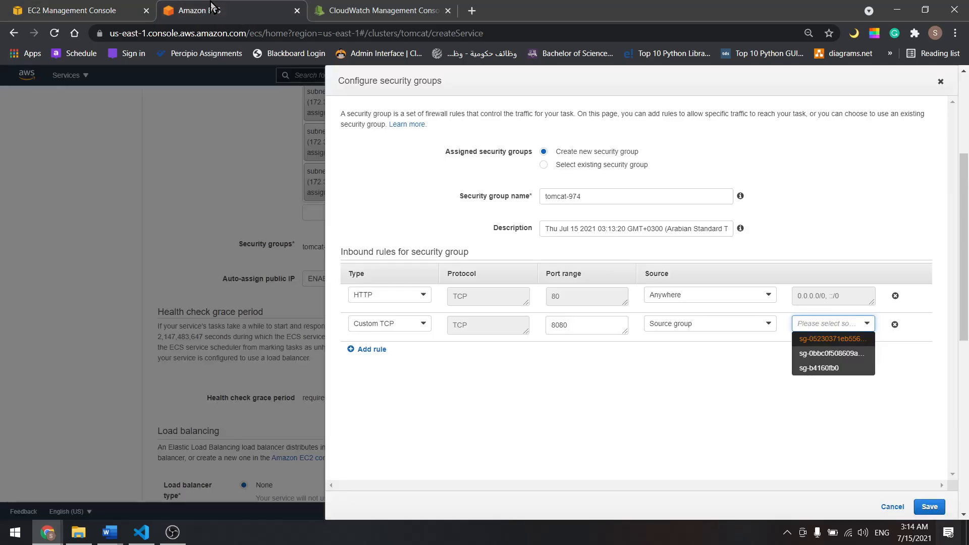
{"action": "left_click", "coordinate": [831, 339]}
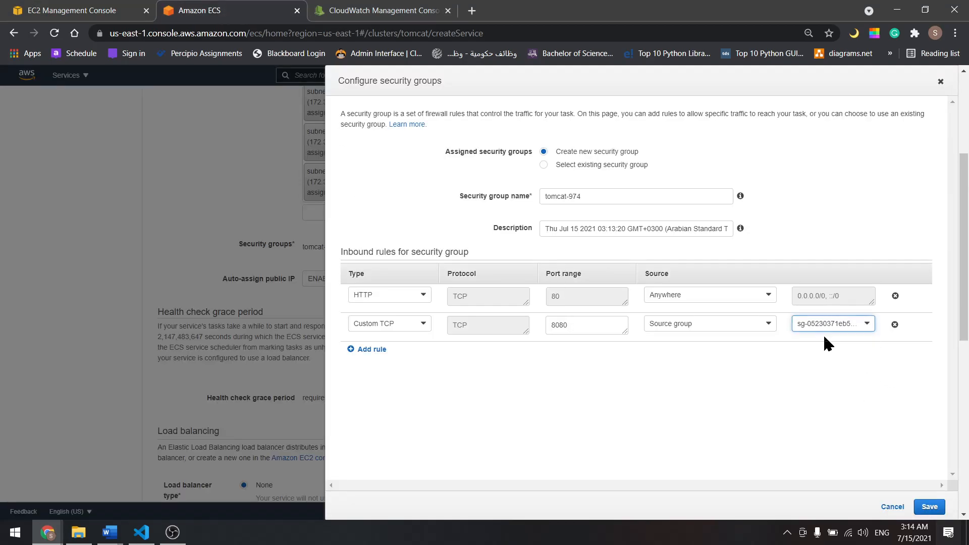
{"action": "left_click", "coordinate": [928, 506]}
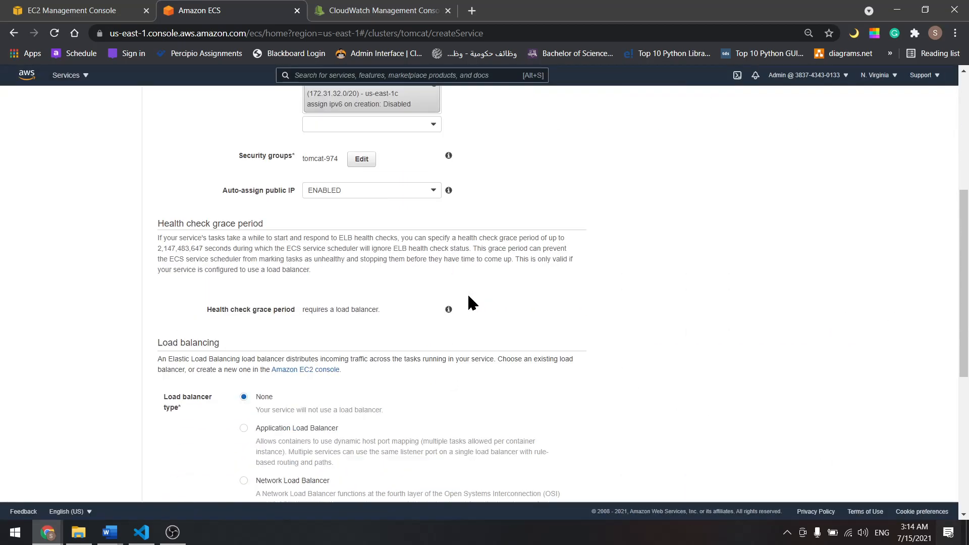
Step: Attach the tomcat container to My-LB with listener port 8080 and target group tomcat-TG
{"action": "left_click", "coordinate": [244, 358]}
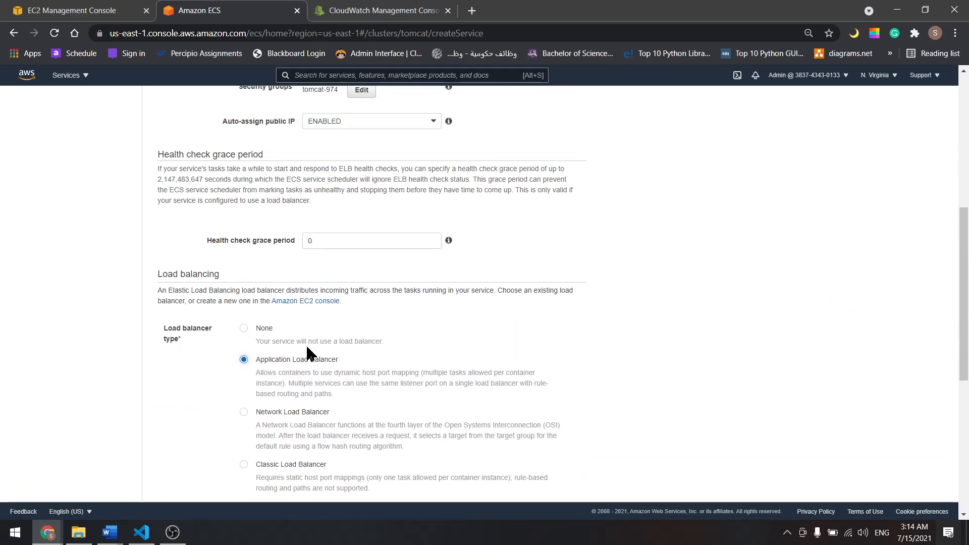
{"action": "scroll", "scroll_direction": "down", "scroll_amount": 3}
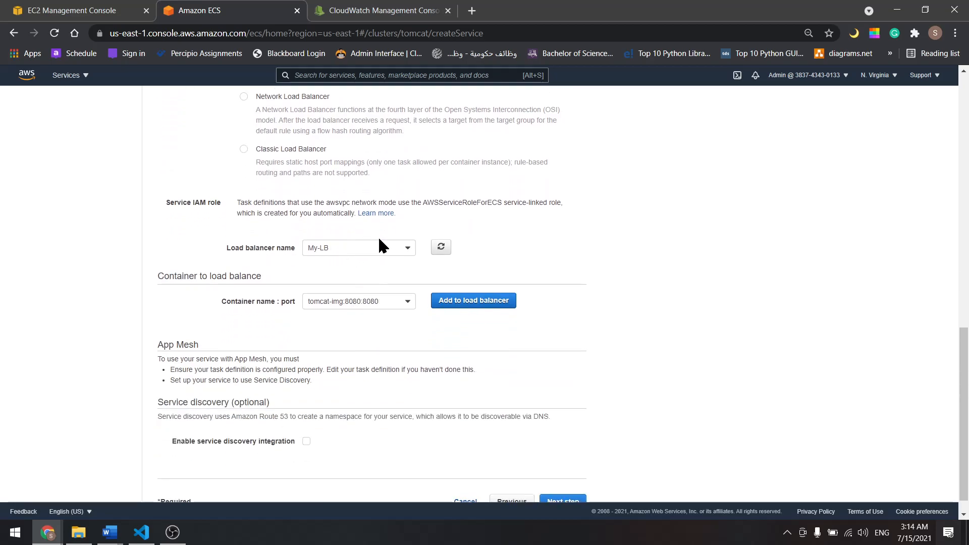
{"action": "left_click", "coordinate": [472, 300]}
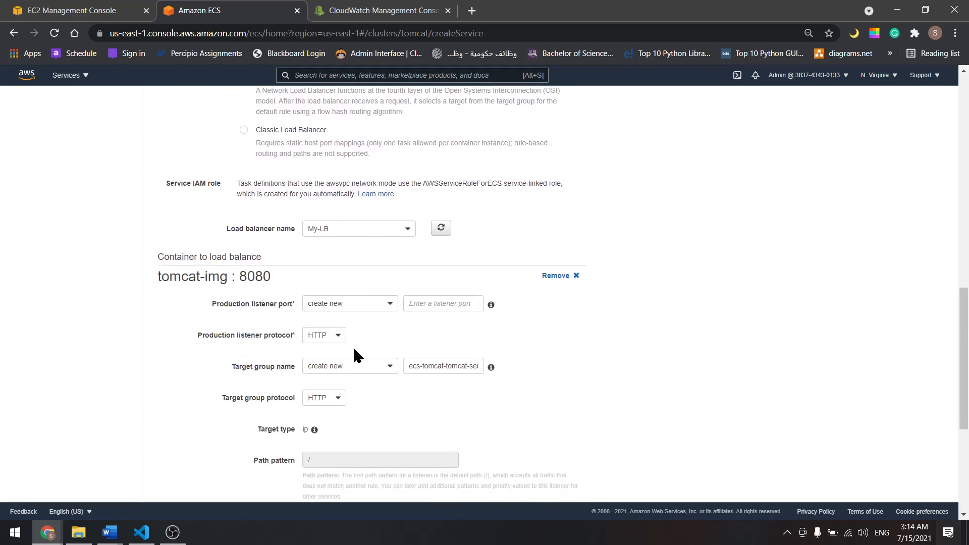
{"action": "type", "text": "8080"}
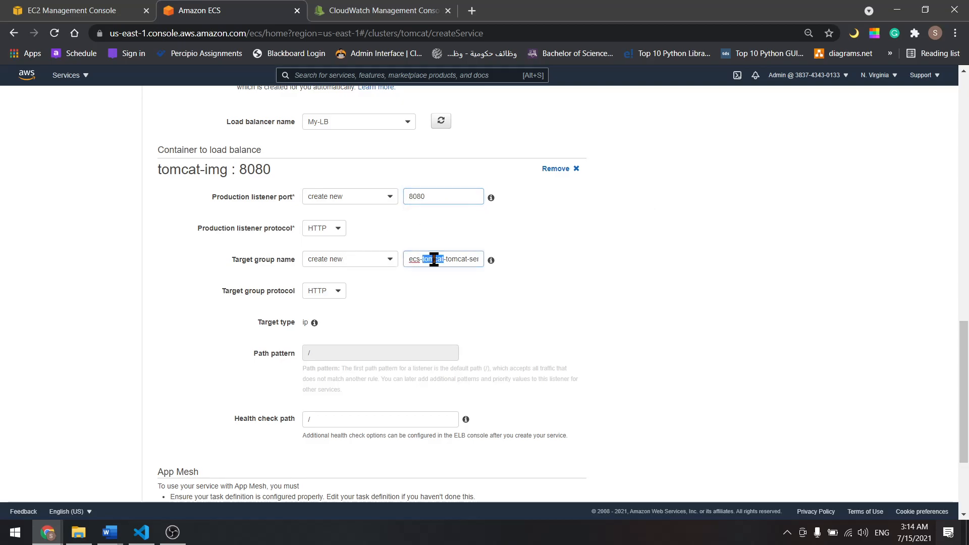
{"action": "type", "text": "tomcat-TG"}
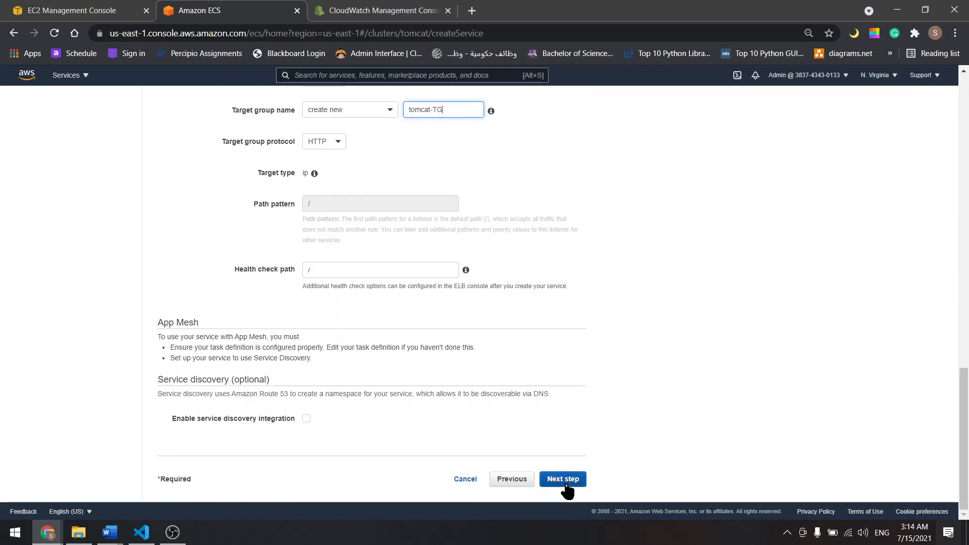
{"action": "left_click", "coordinate": [561, 478]}
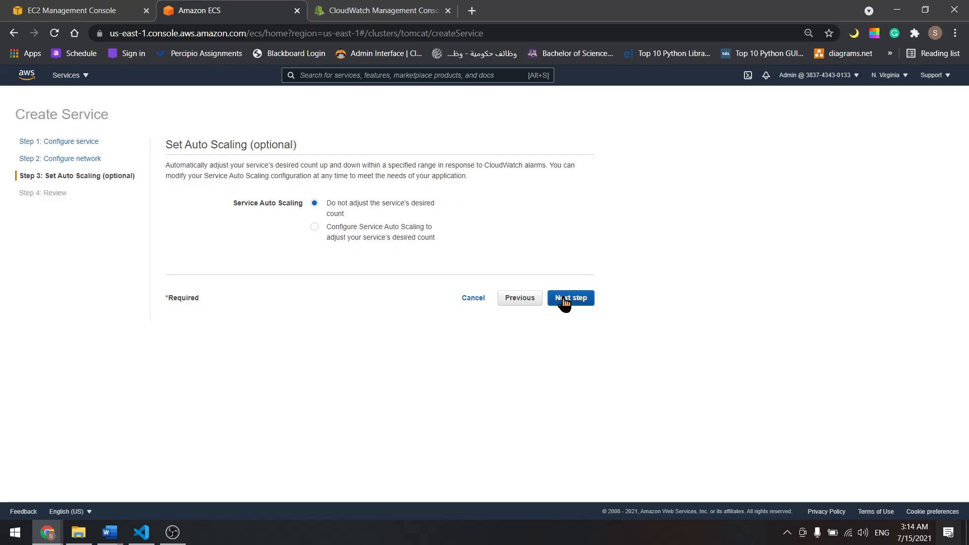
Step: Skip auto scaling, create tomcat-service from the review page, and view the new service
{"action": "left_click", "coordinate": [570, 298]}
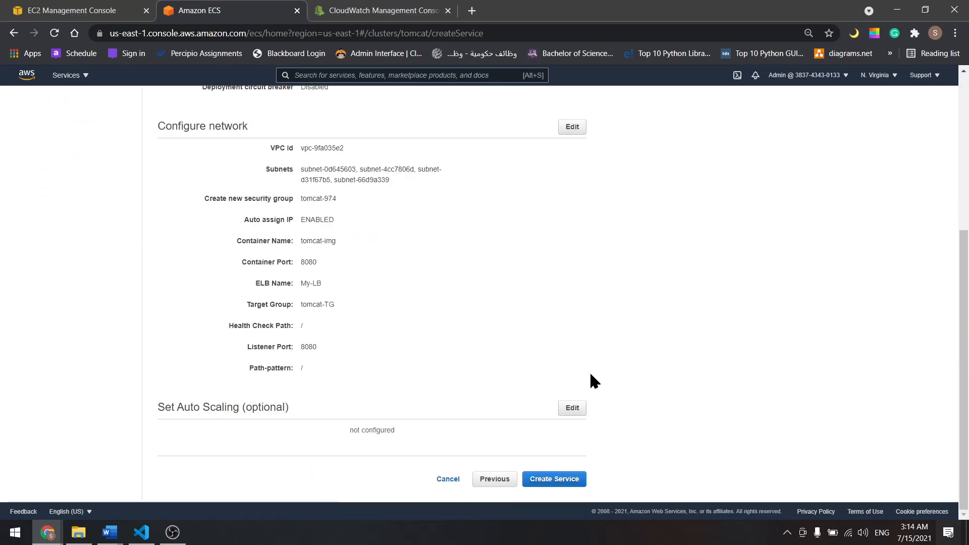
{"action": "left_click", "coordinate": [554, 479]}
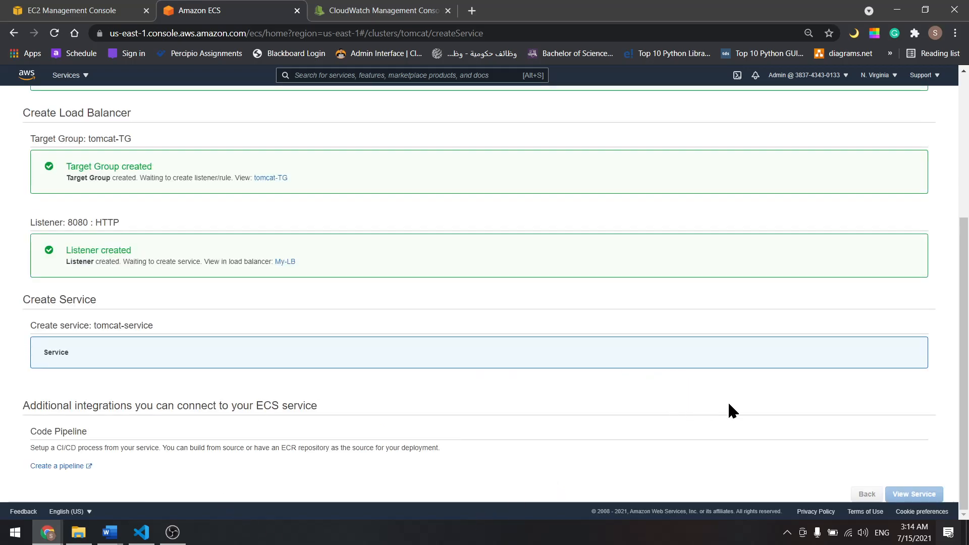
{"action": "left_click", "coordinate": [914, 493]}
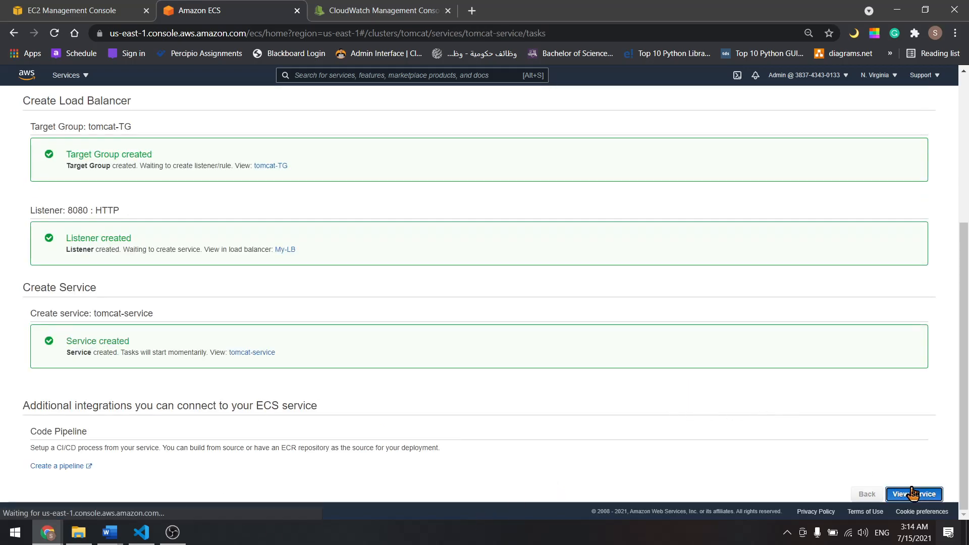
Step: Refresh the tomcat-service task list until both tasks show RUNNING, then return to the EC2 console
{"action": "left_click", "coordinate": [913, 494]}
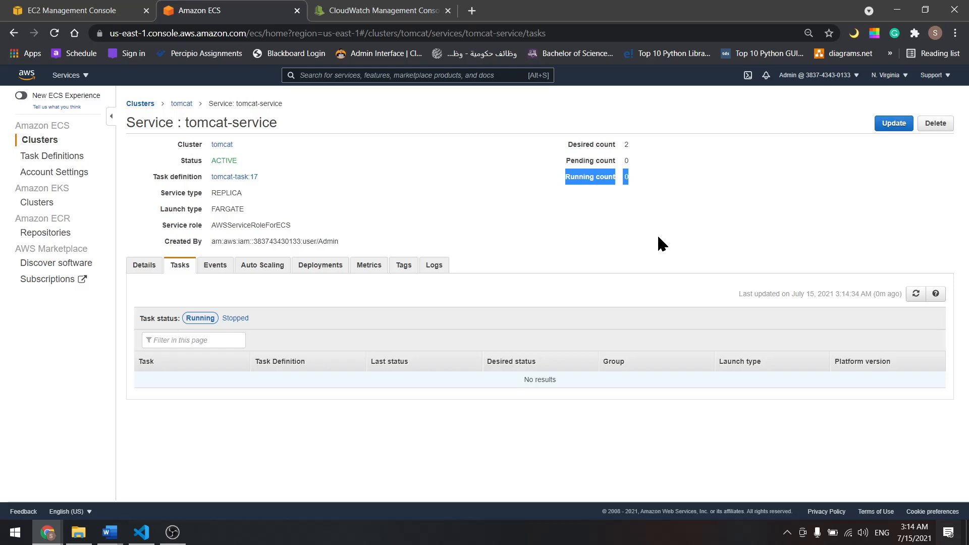
{"action": "left_click", "coordinate": [915, 293]}
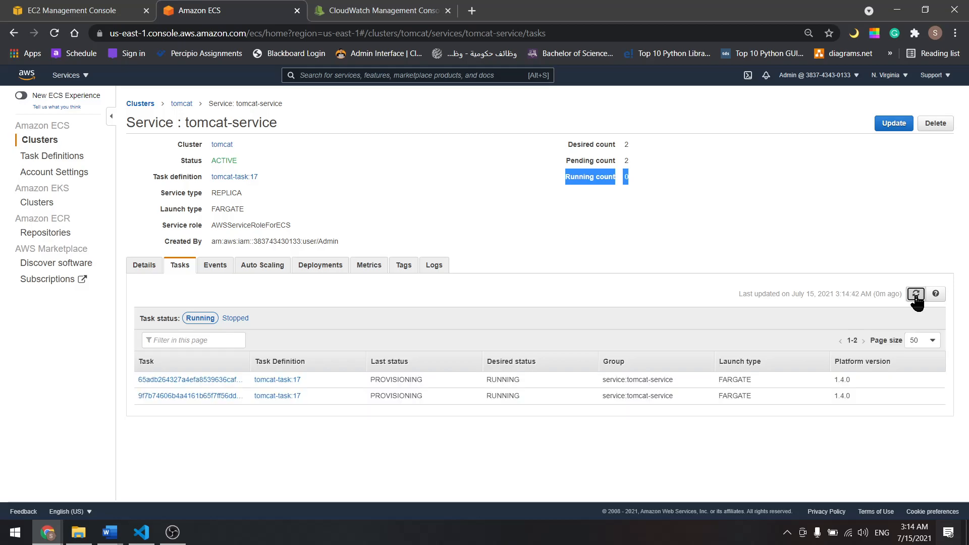
{"action": "left_click", "coordinate": [915, 293]}
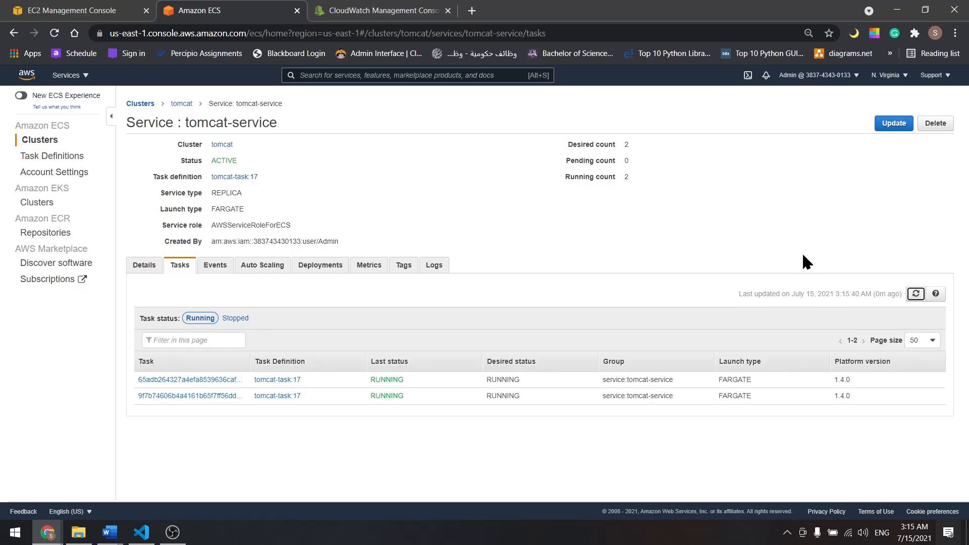
{"action": "mouse_move", "coordinate": [625, 206]}
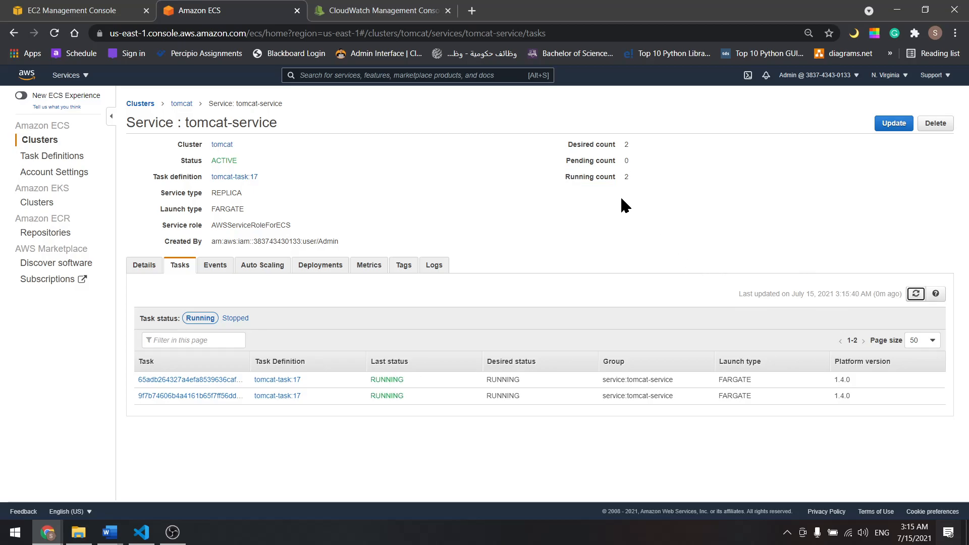
{"action": "mouse_move", "coordinate": [592, 240]}
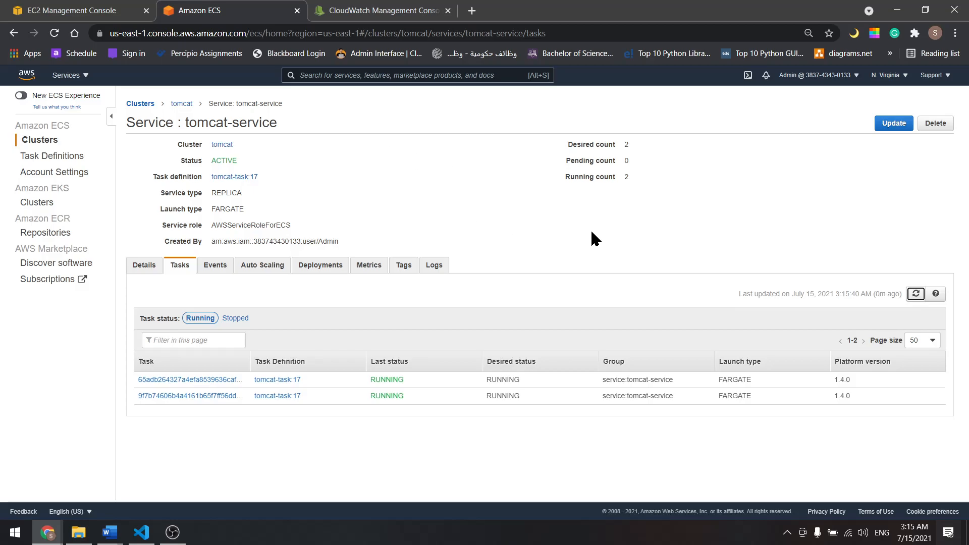
{"action": "left_click", "coordinate": [75, 11]}
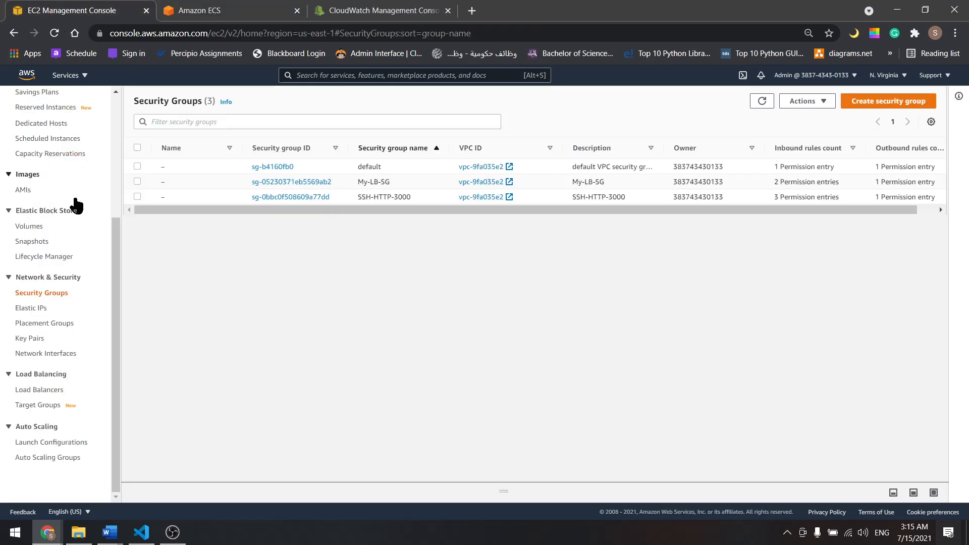
Step: Open the Load Balancers page to find My-LB's DNS name
{"action": "left_click", "coordinate": [39, 389]}
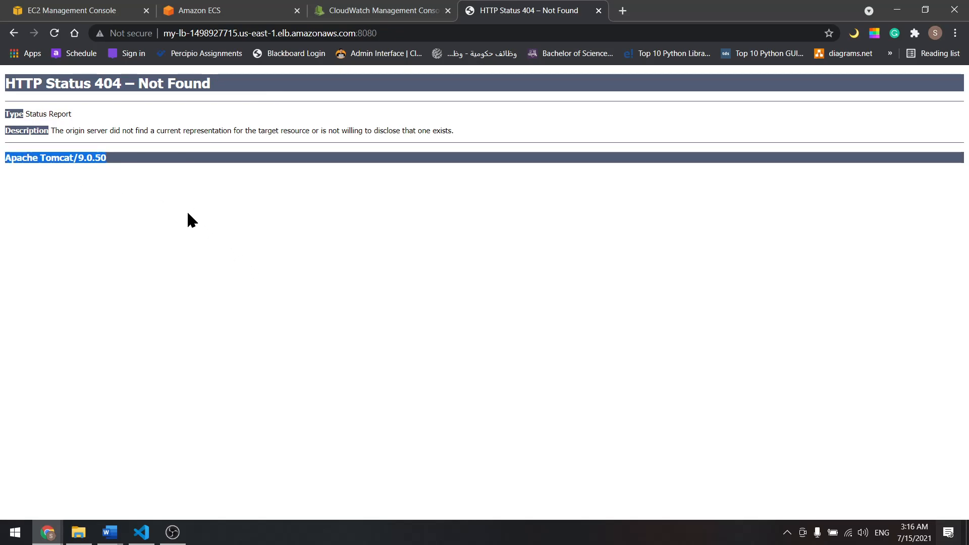
{"action": "mouse_move", "coordinate": [17, 171]}
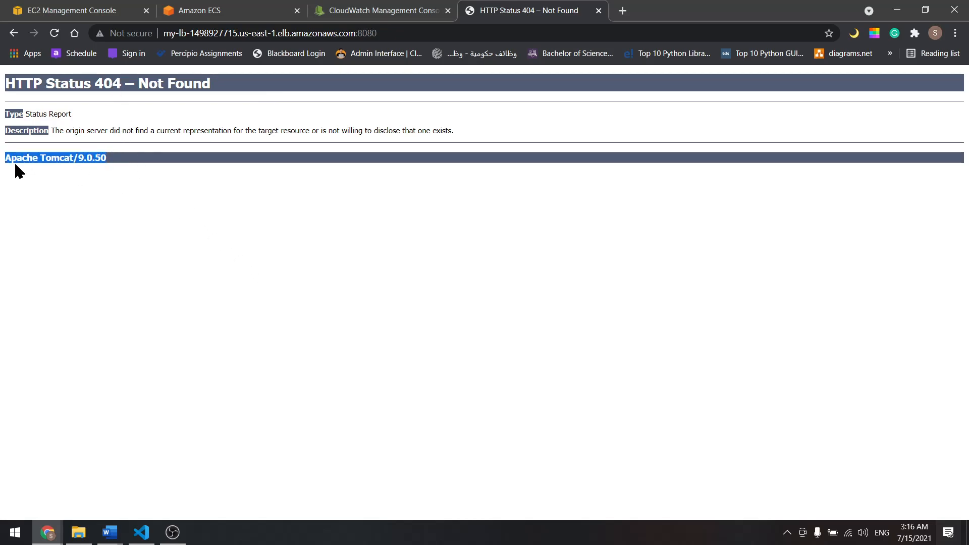
{"action": "mouse_move", "coordinate": [79, 210]}
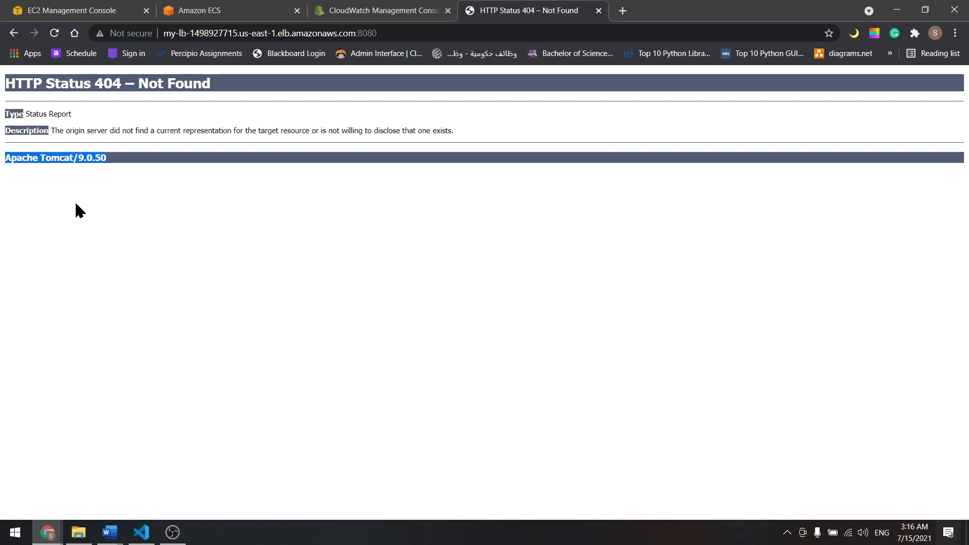
{"action": "mouse_move", "coordinate": [244, 173]}
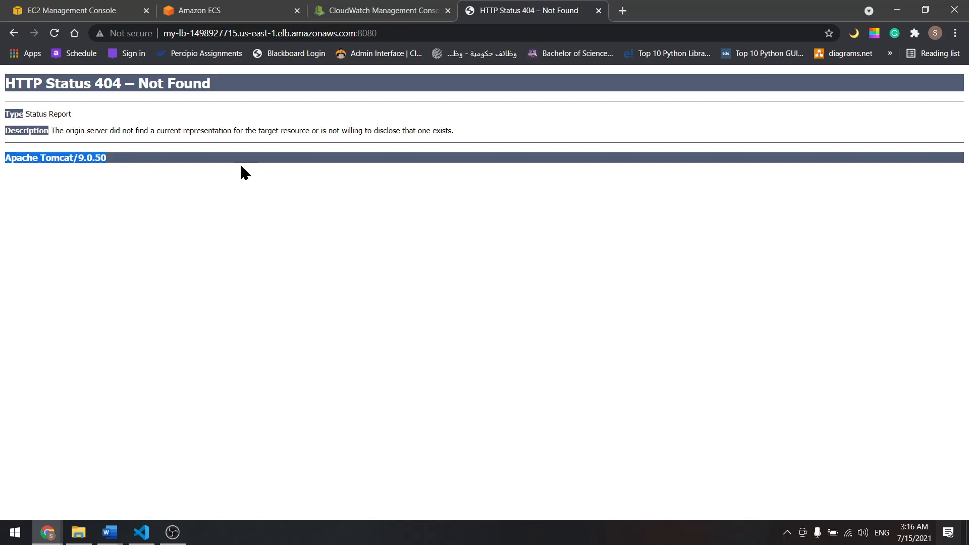
{"action": "mouse_move", "coordinate": [470, 294]}
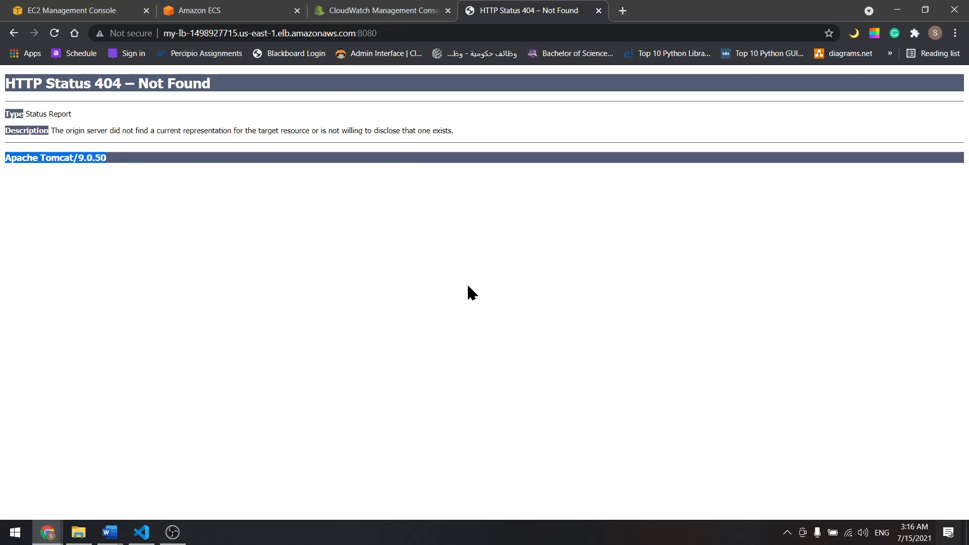
{"action": "mouse_move", "coordinate": [479, 345]}
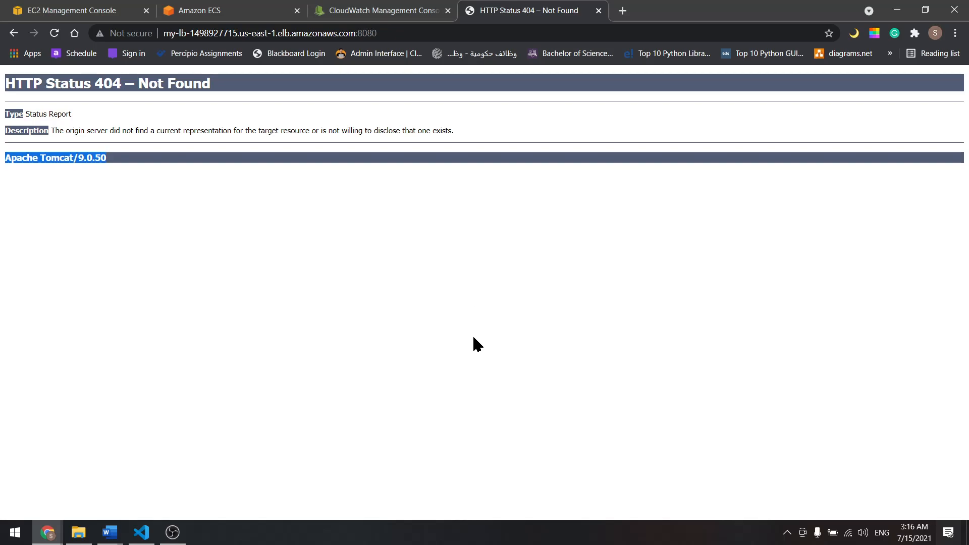
{"action": "mouse_move", "coordinate": [416, 271]}
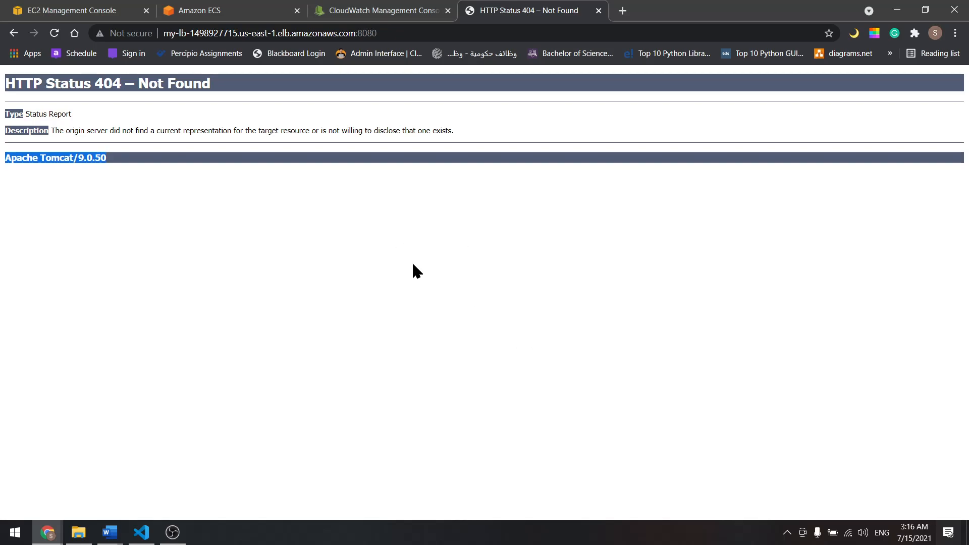